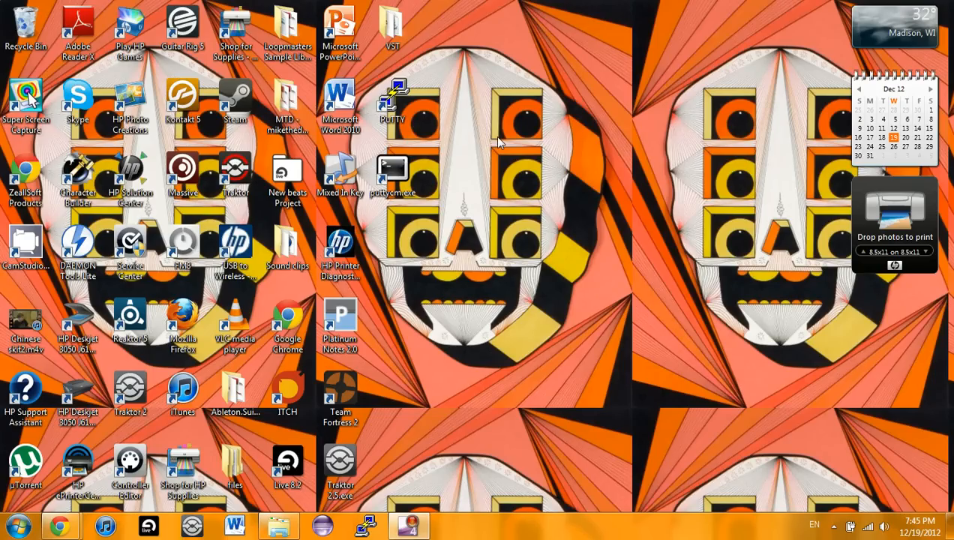
mouse_move(495, 270)
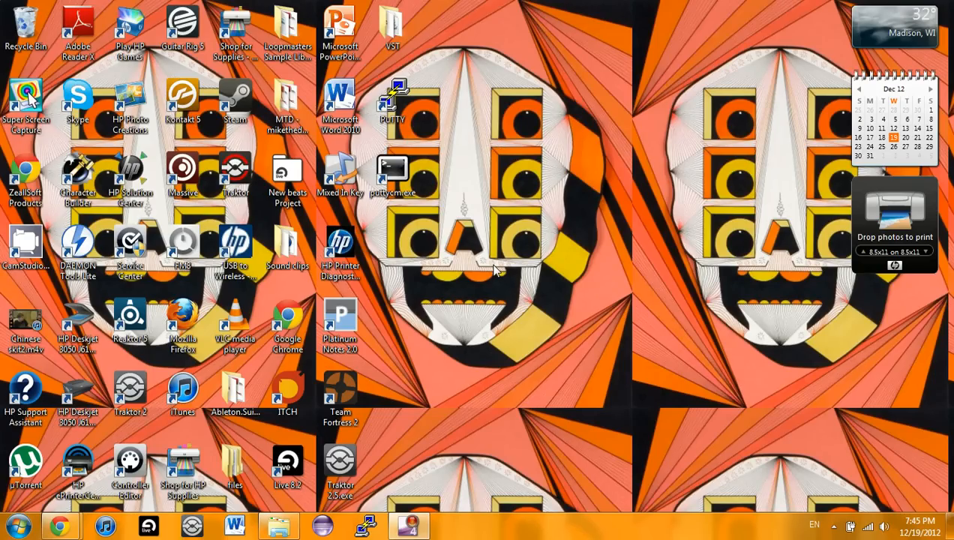
mouse_move(491, 214)
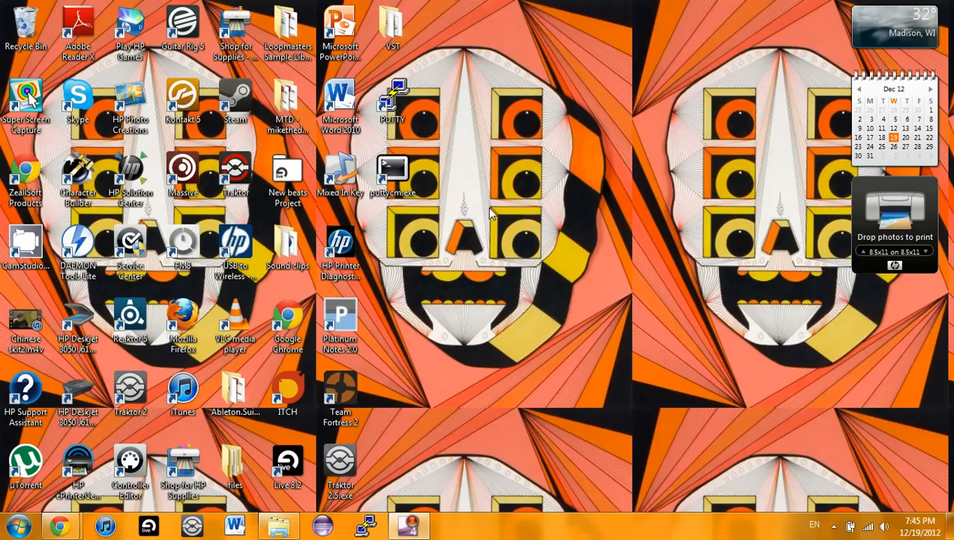
mouse_move(457, 390)
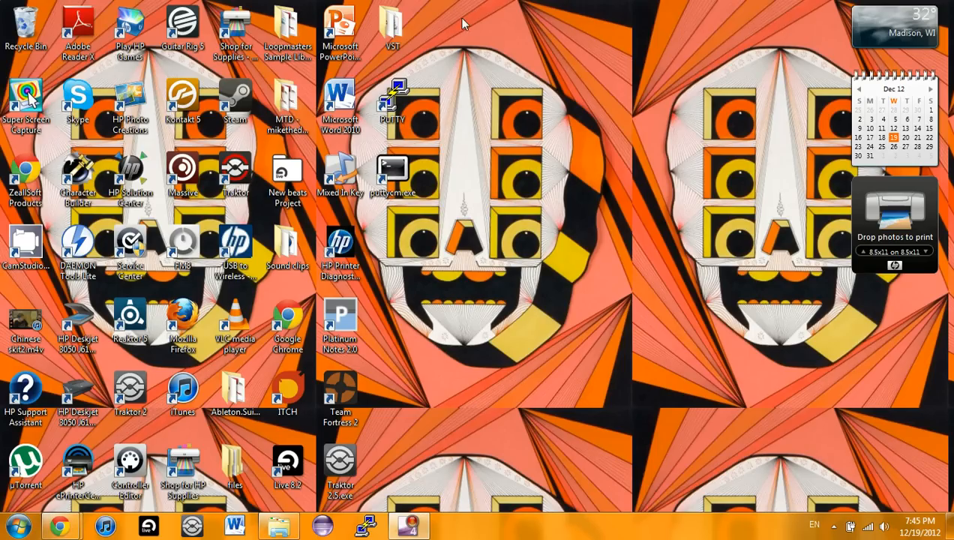
mouse_move(782, 40)
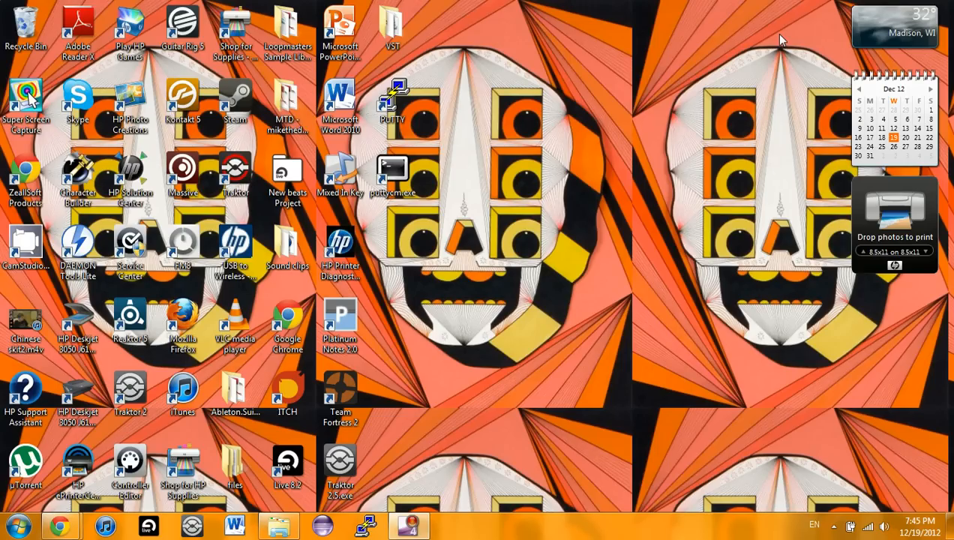
mouse_move(549, 279)
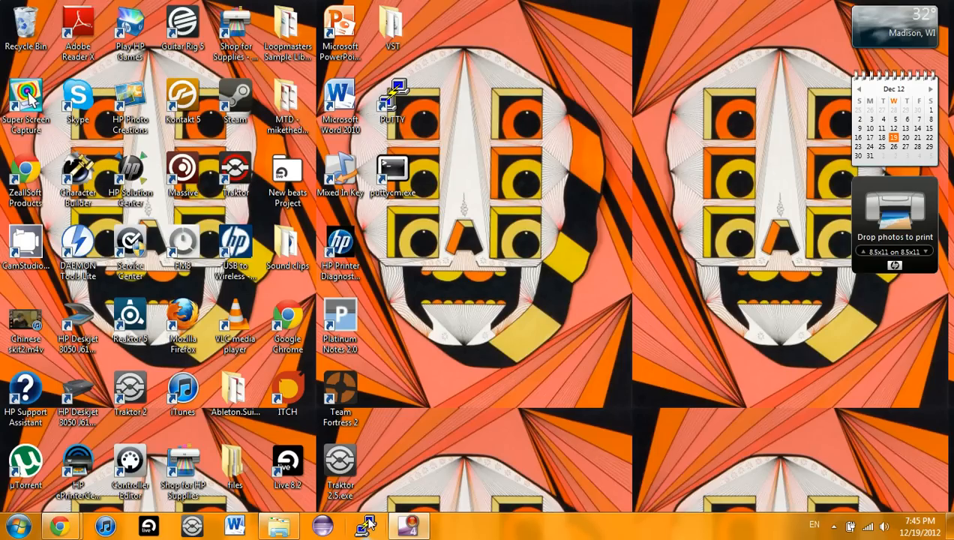
Launch PuTTY and enter host name best-mumble.cs.wisc.edu for an SSH connection on port 22
double_click(399, 92)
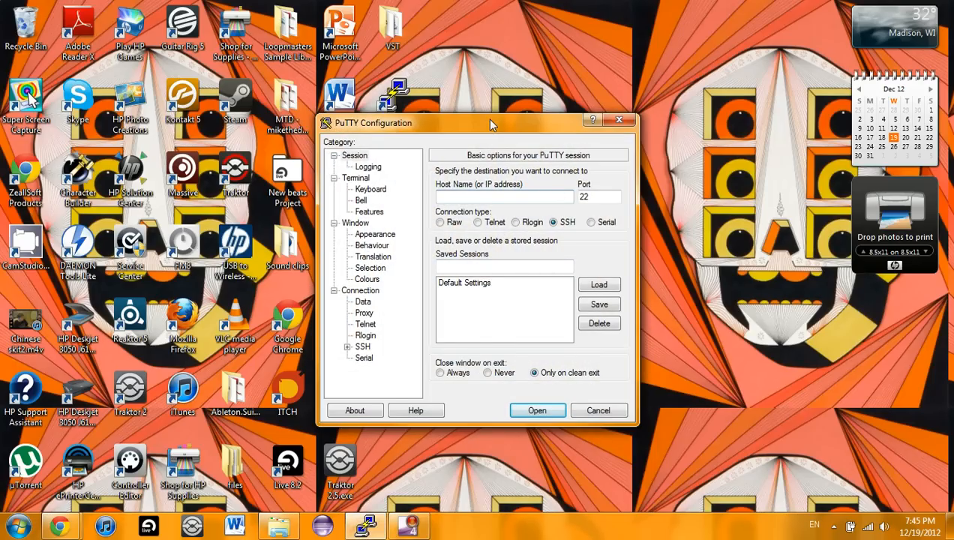
left_click_drag(491, 122, 504, 75)
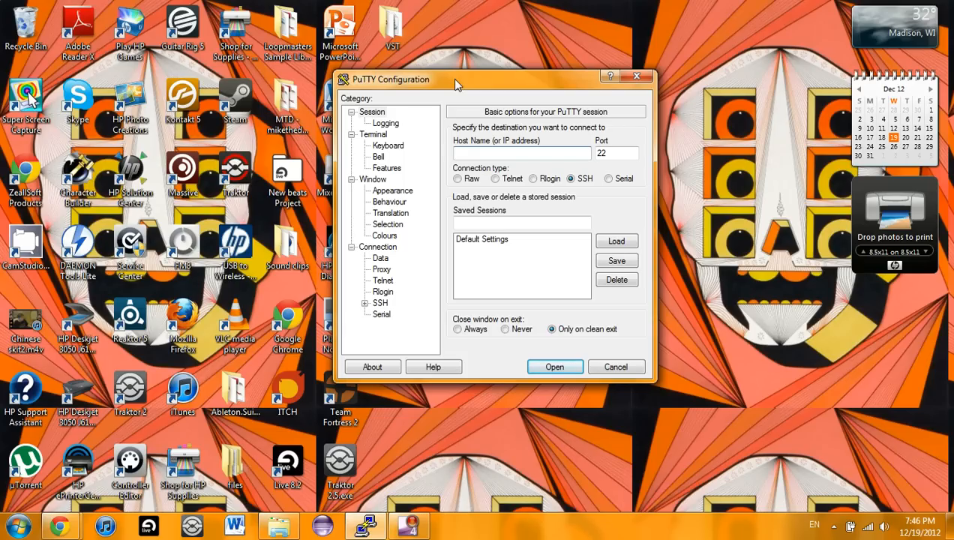
left_click(521, 153)
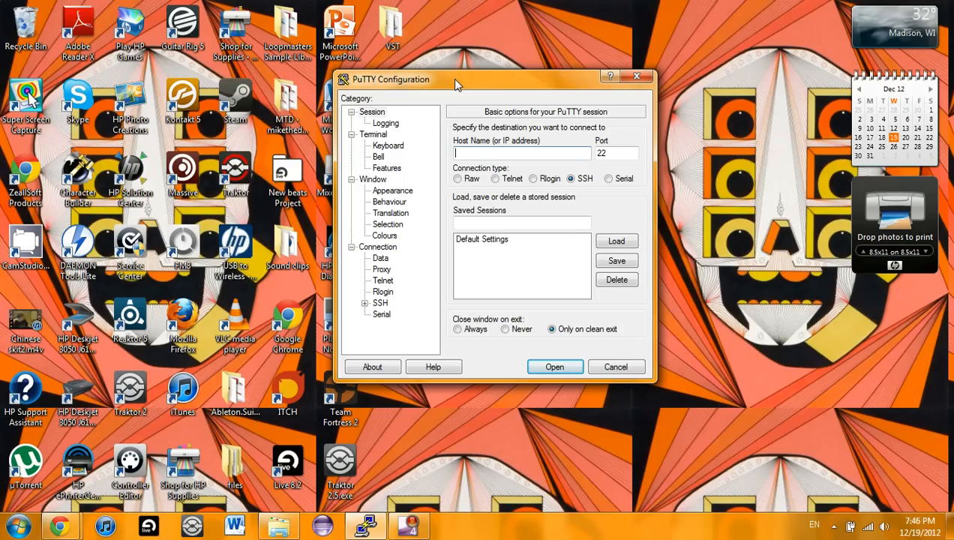
type("best")
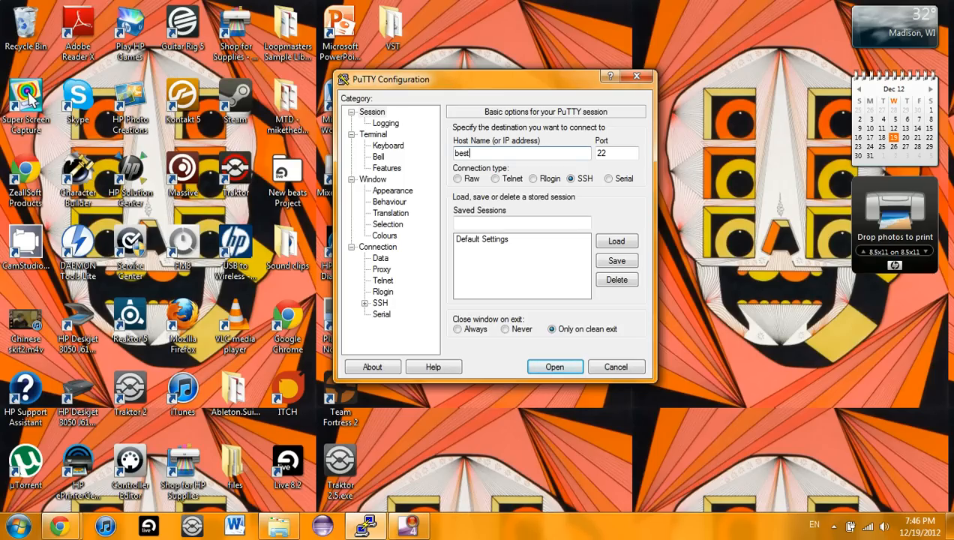
type("-")
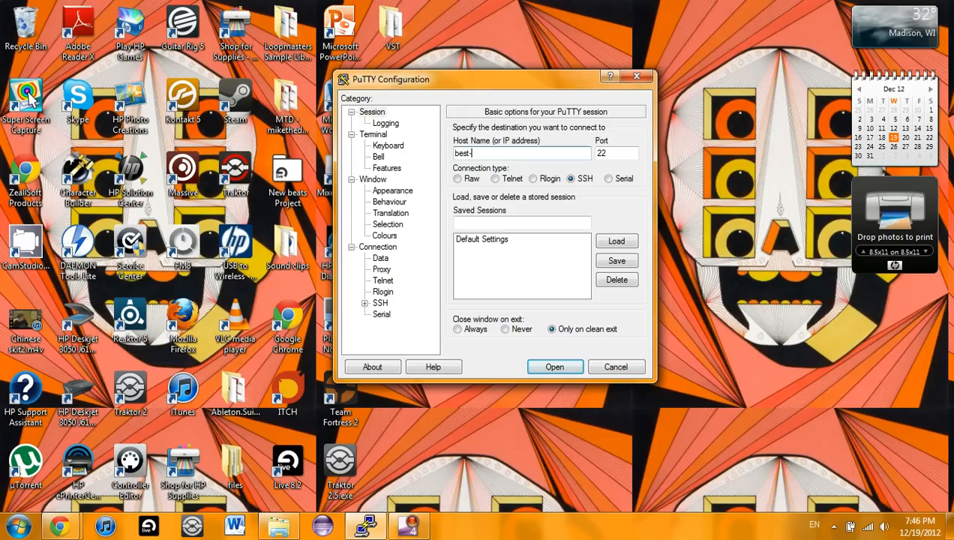
type("mumble.")
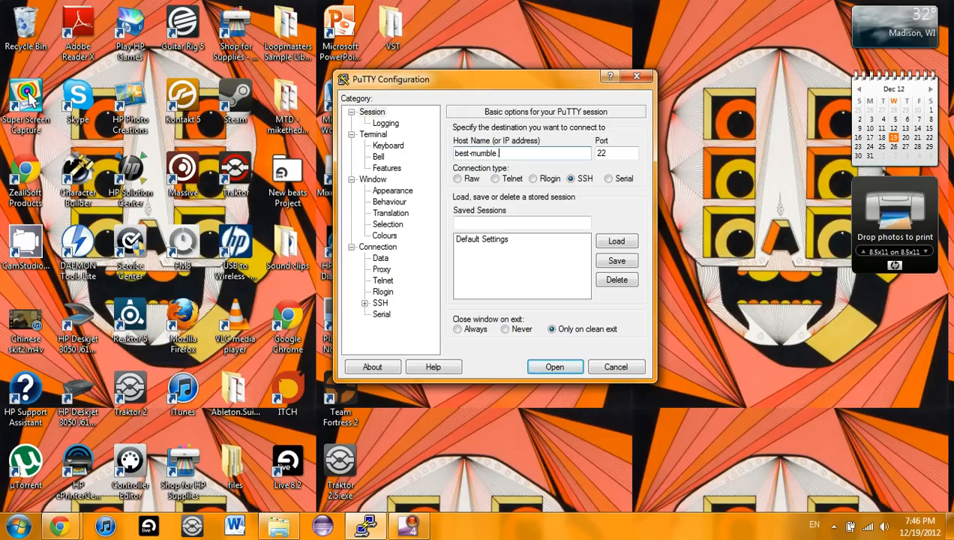
type("cs.wisc.")
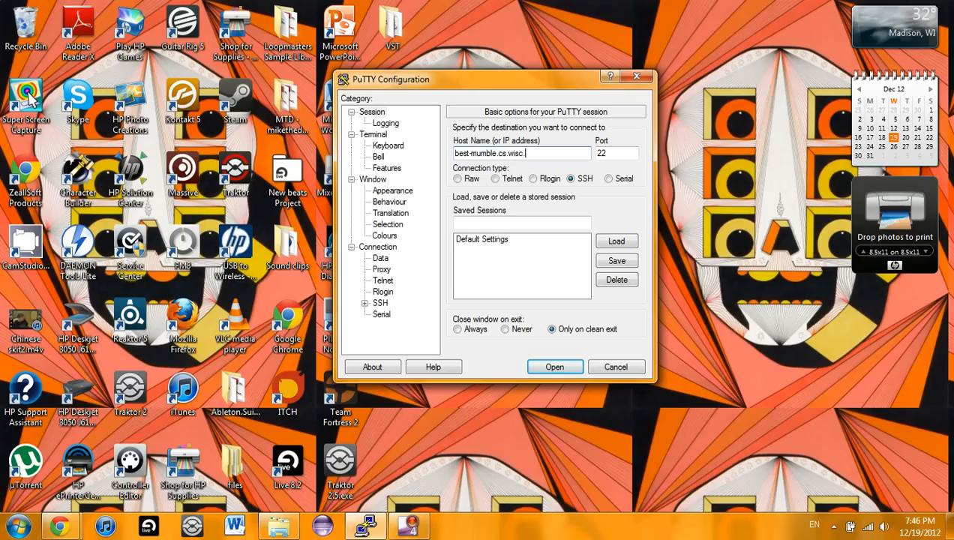
type("edu")
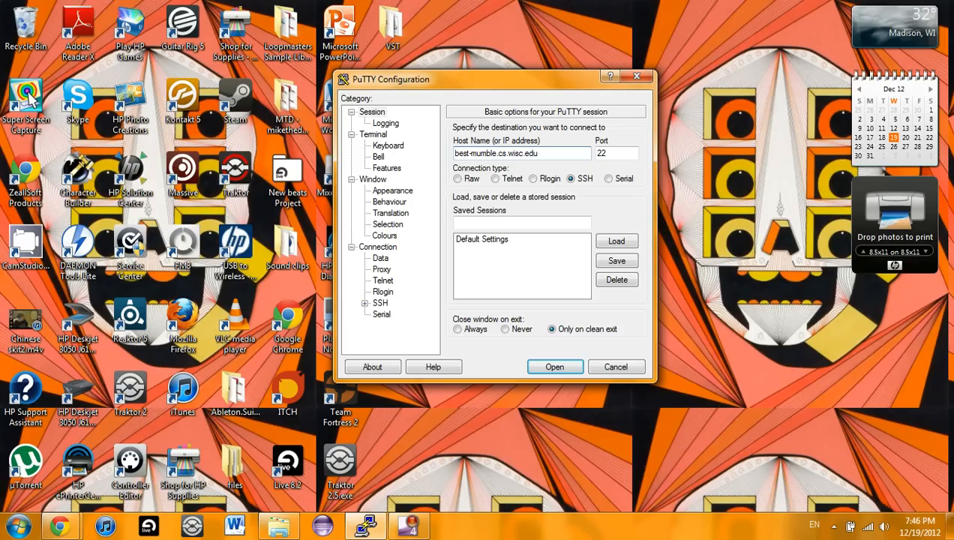
mouse_move(458, 86)
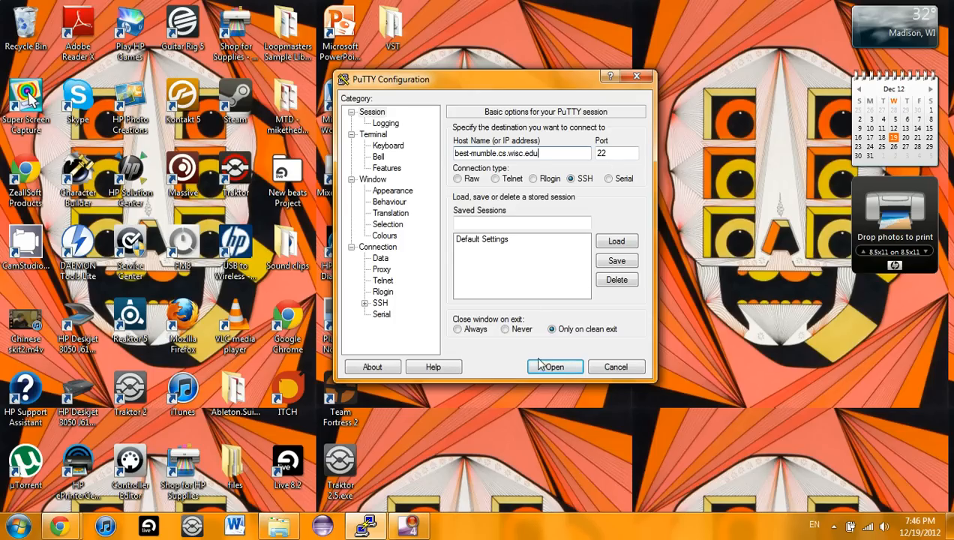
Connect to best-mumble.cs.wisc.edu, maximize the terminal, and log in with username and password
left_click(555, 367)
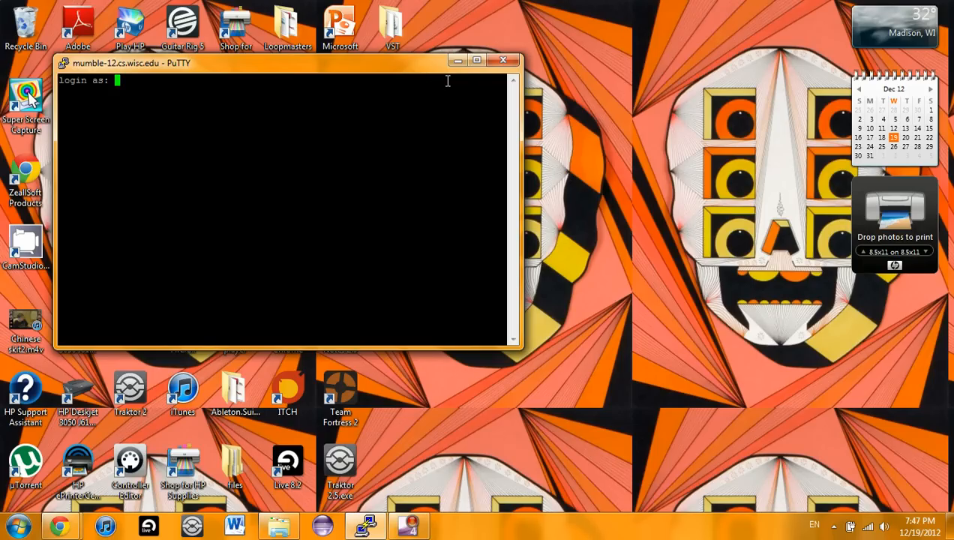
left_click(486, 61)
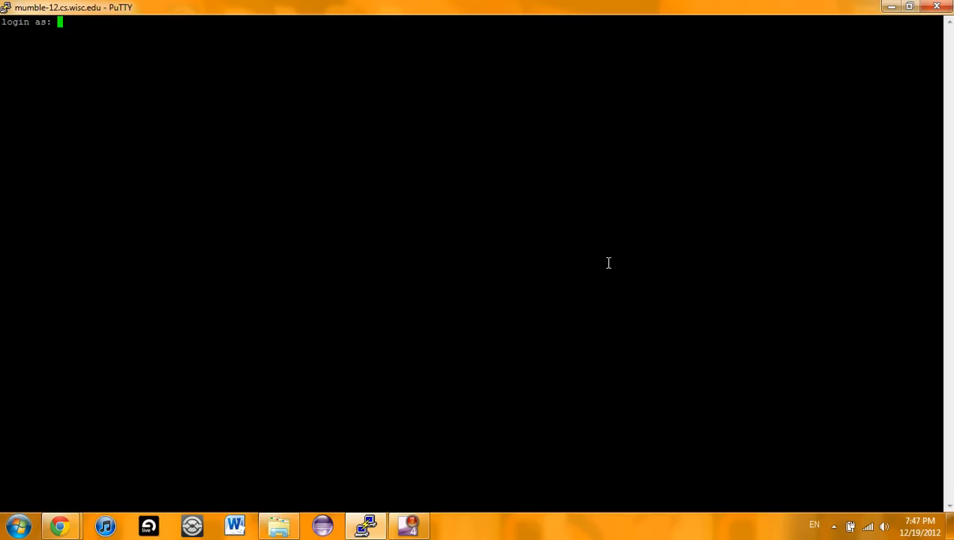
type("s")
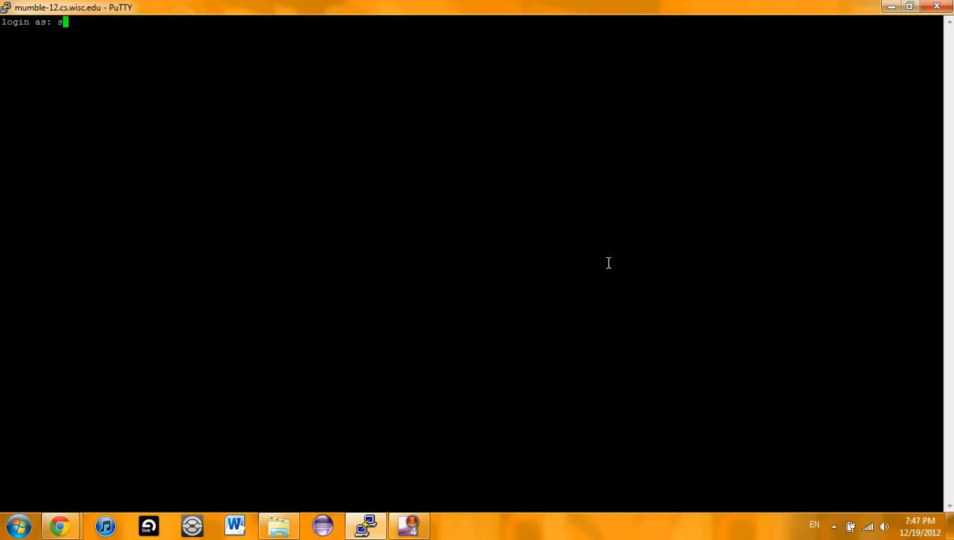
type("tamas")
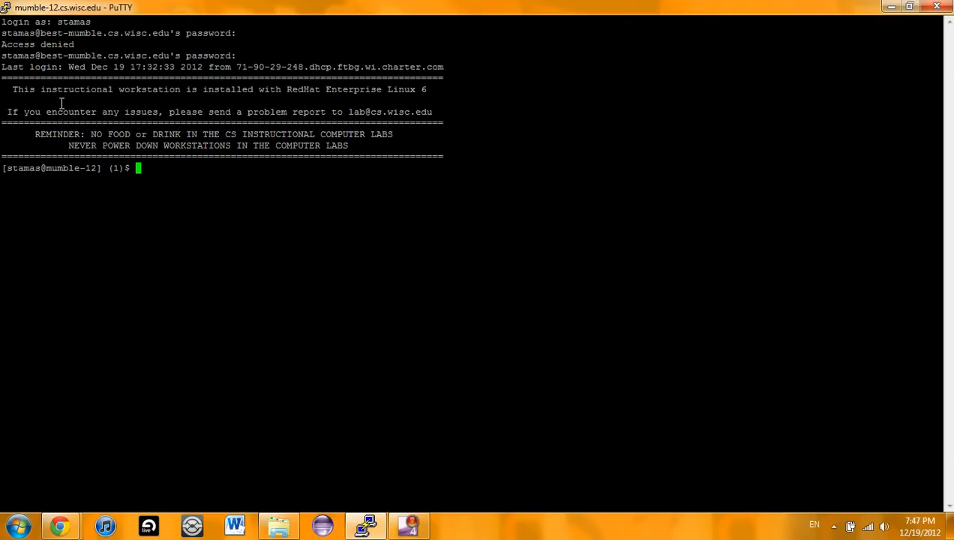
mouse_move(284, 272)
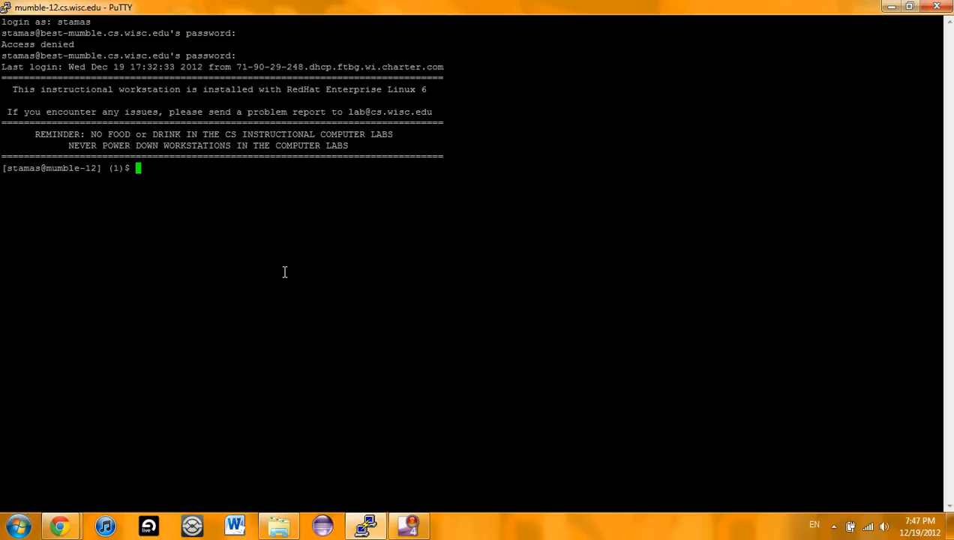
mouse_move(93, 359)
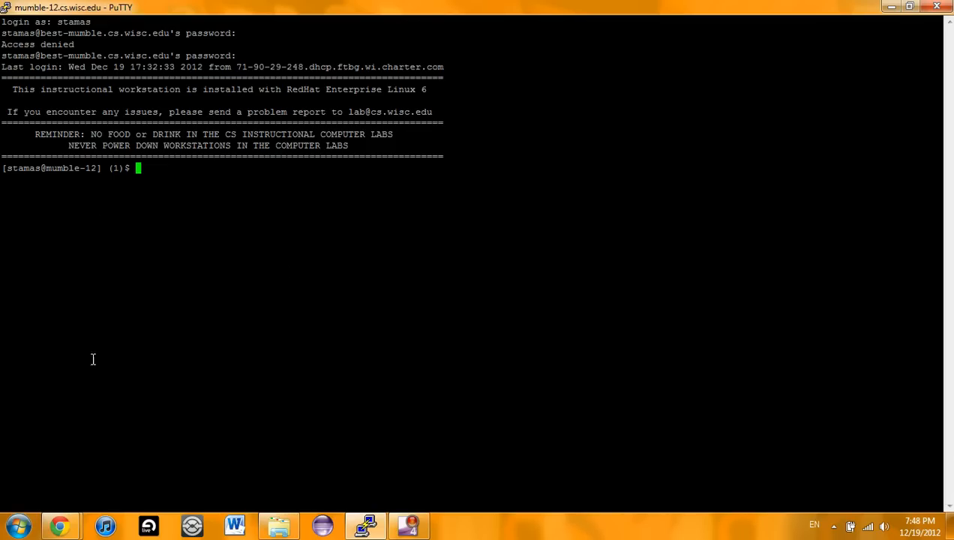
mouse_move(635, 21)
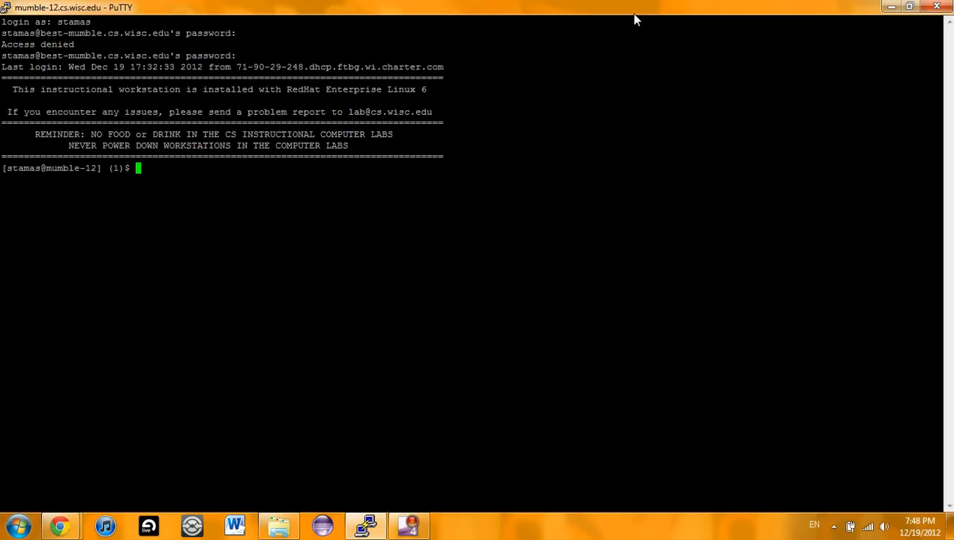
mouse_move(592, 252)
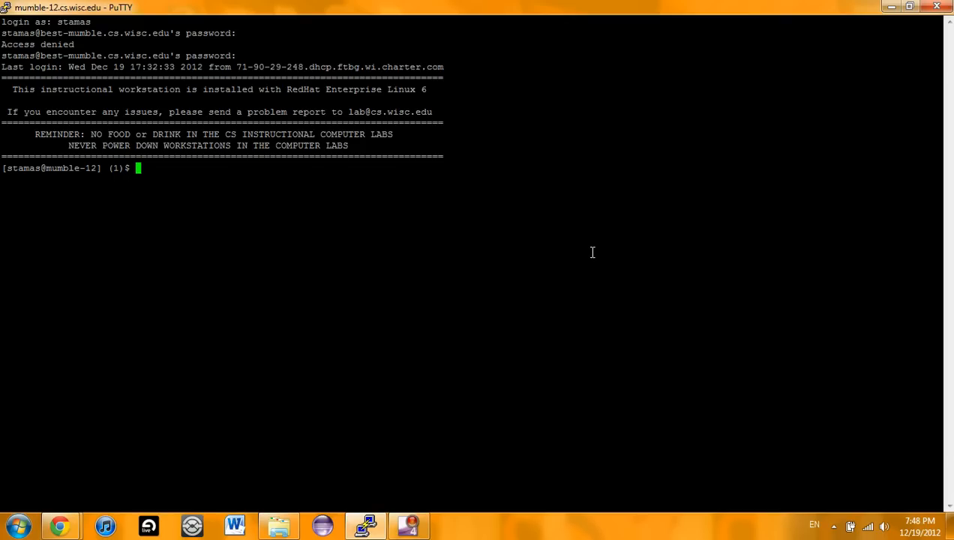
Run ls and ls ./ to list Files, private and public, then cal for December 2012
type("ls")
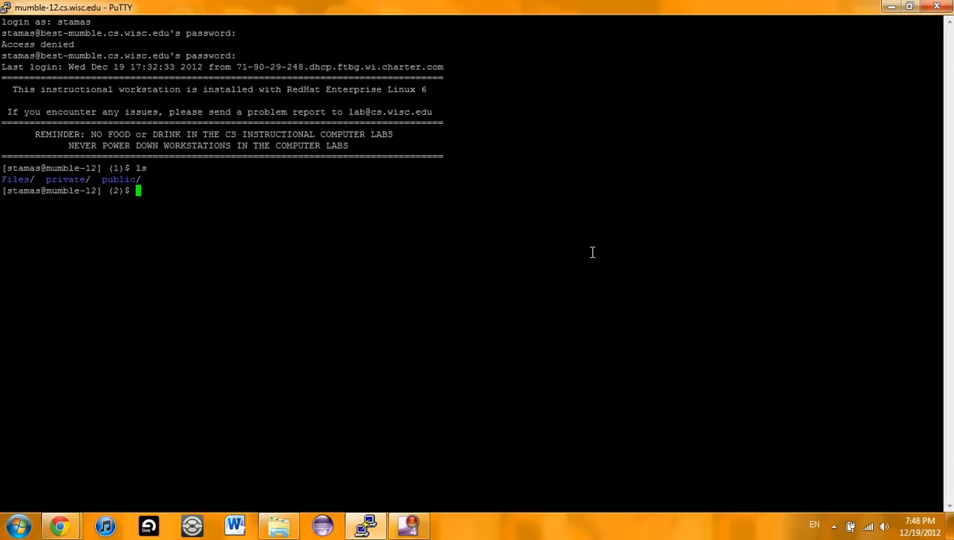
type("ls")
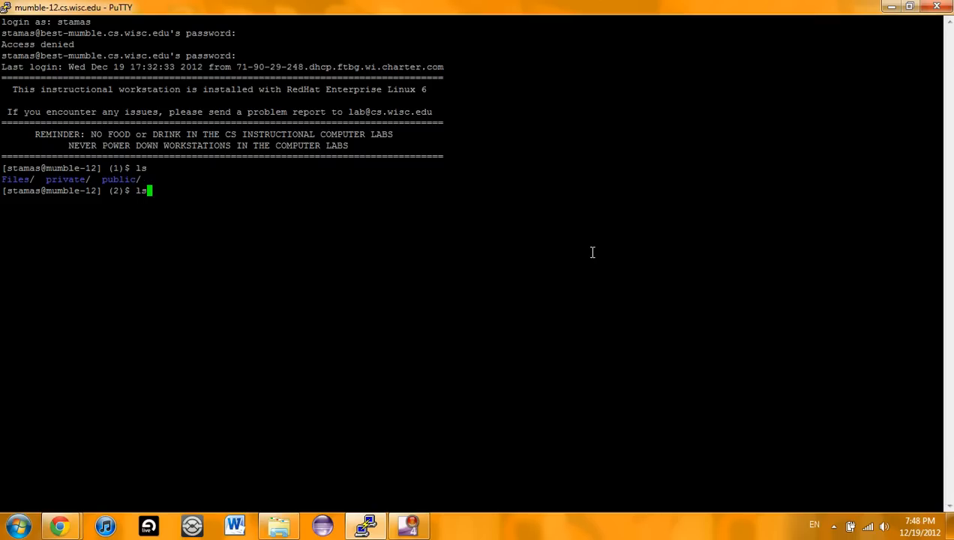
type("./")
type("cal")
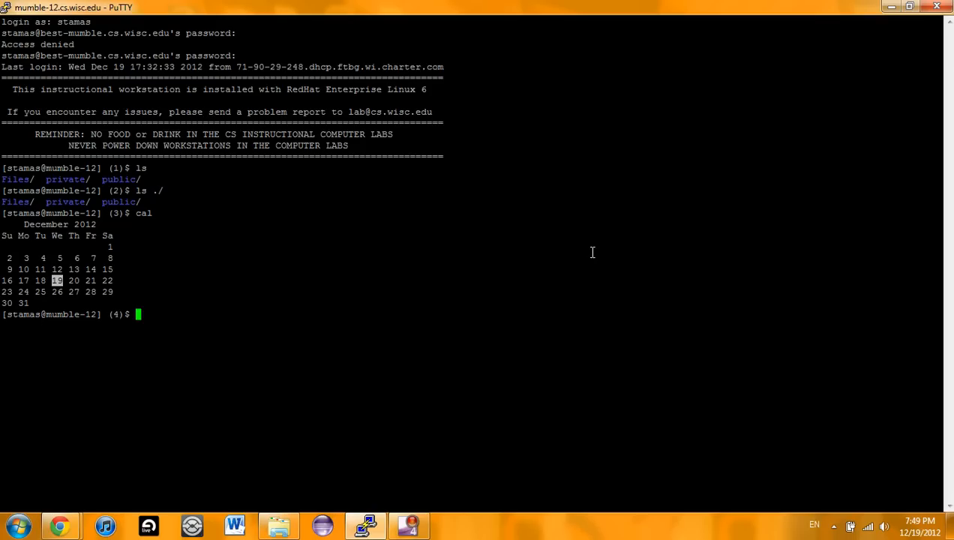
Show the date, then compute 4 5+ in dc, print 9, and quit dc
type("date")
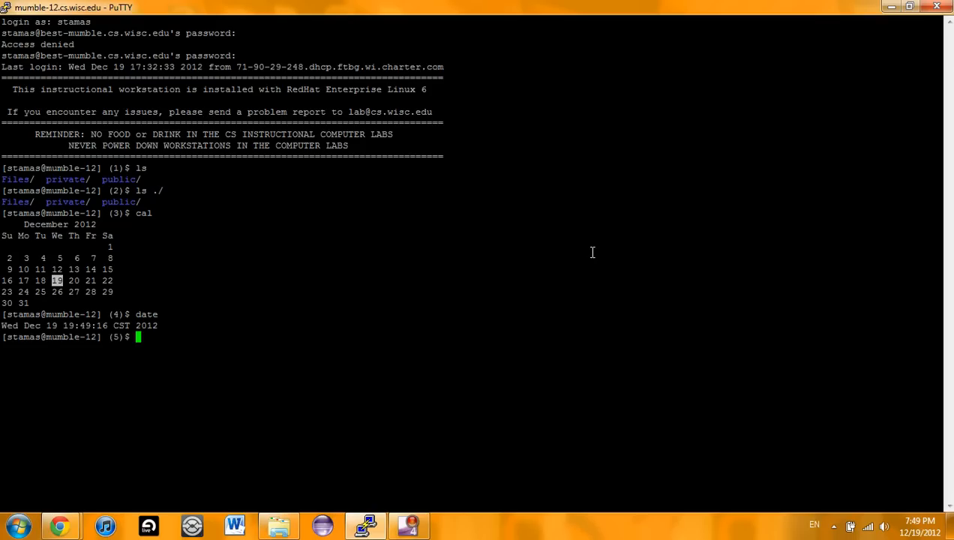
type("dc")
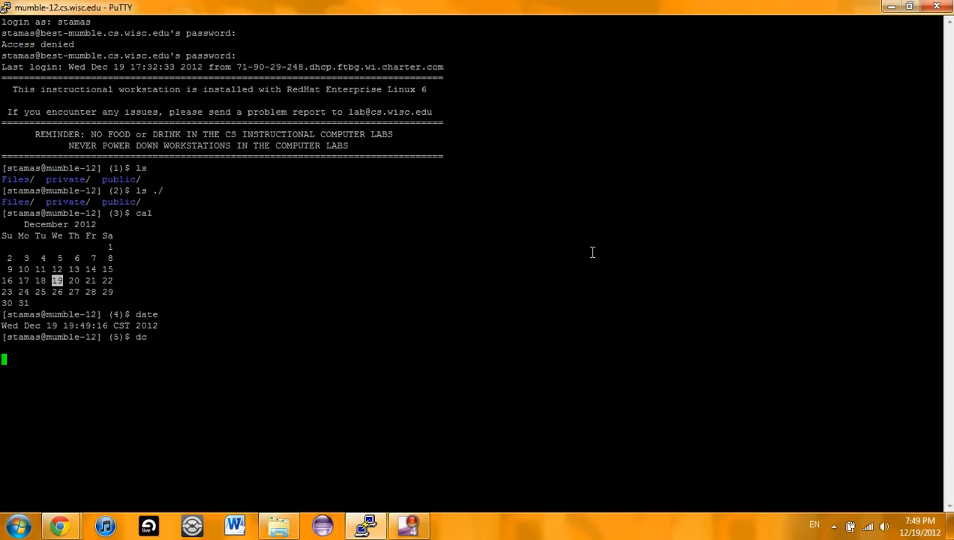
type("4")
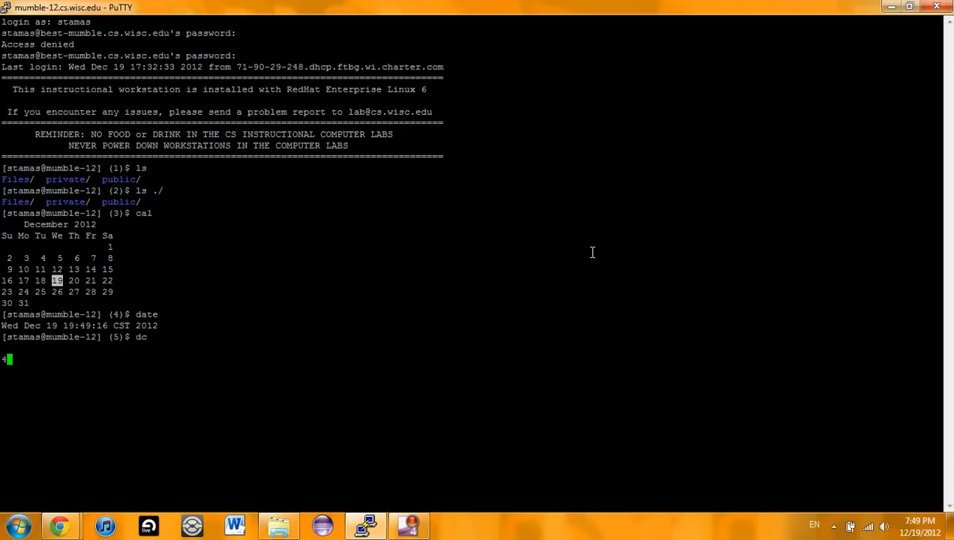
type("5 *")
type("p")
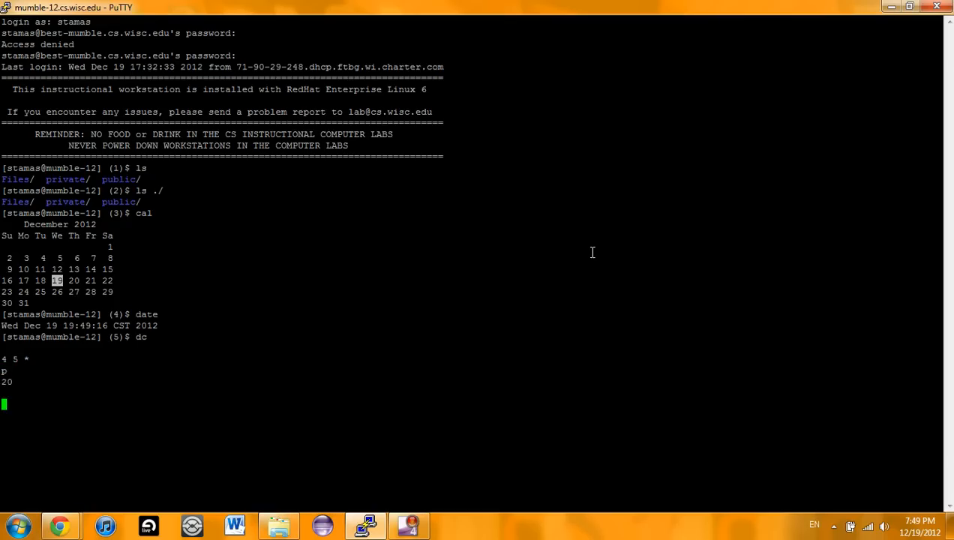
type("4 5+")
type("p")
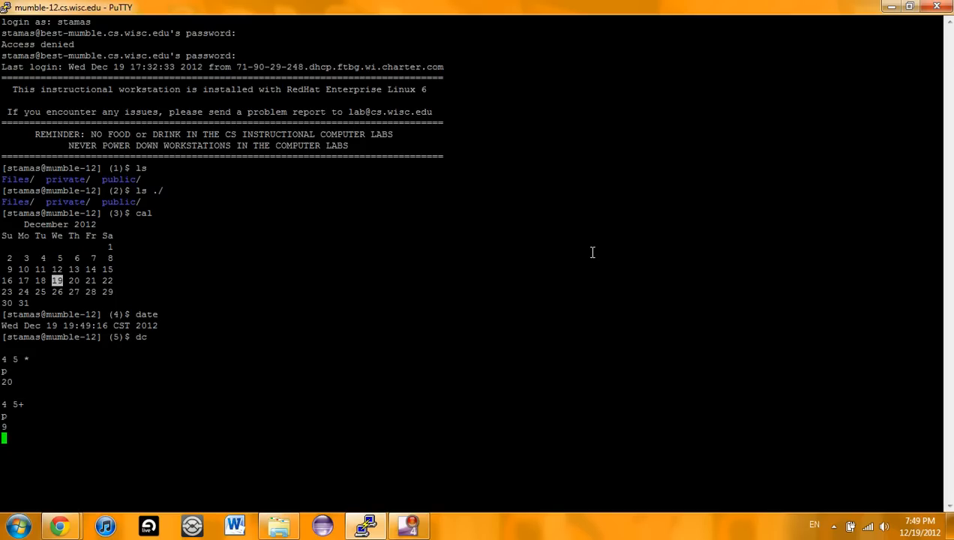
type("q")
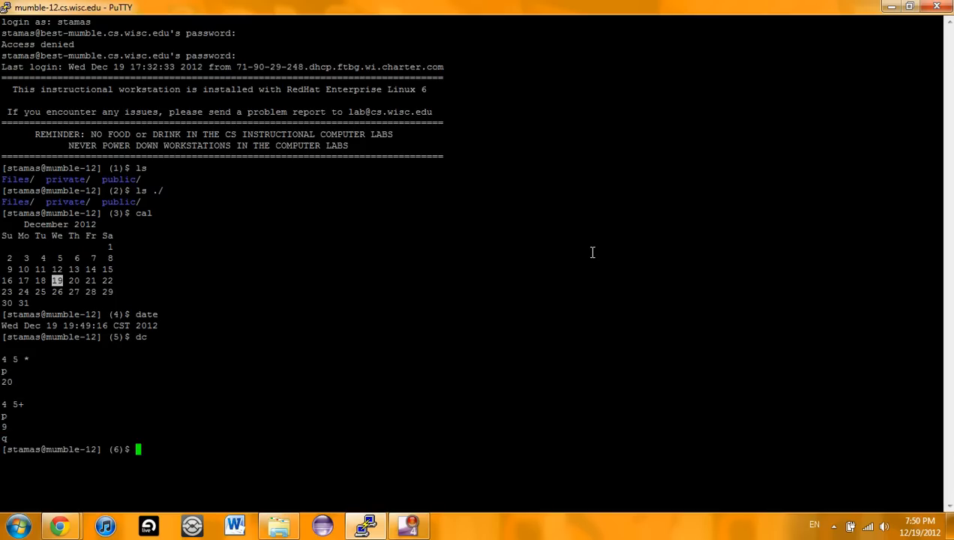
Display the shell's built-in help, then start vi on newfile.txt
type("hel")
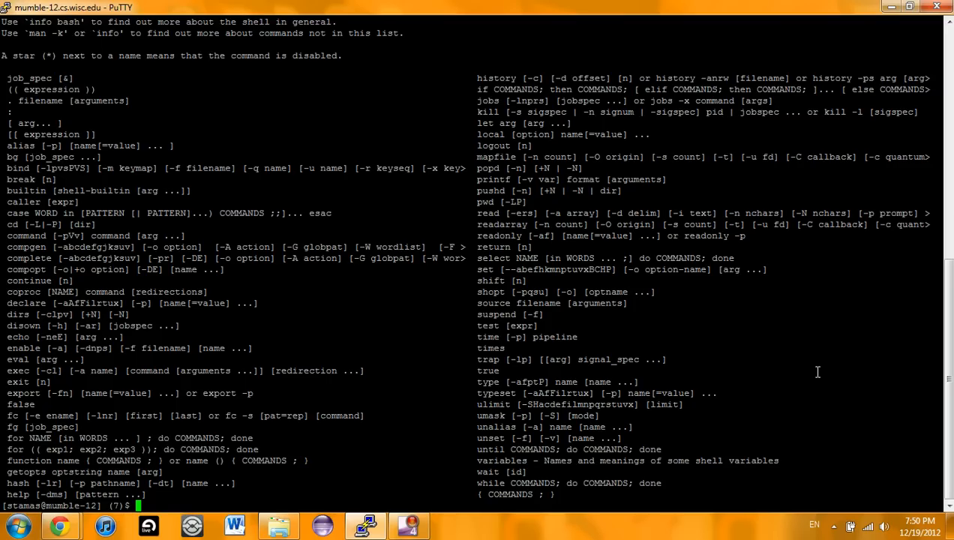
type("pico")
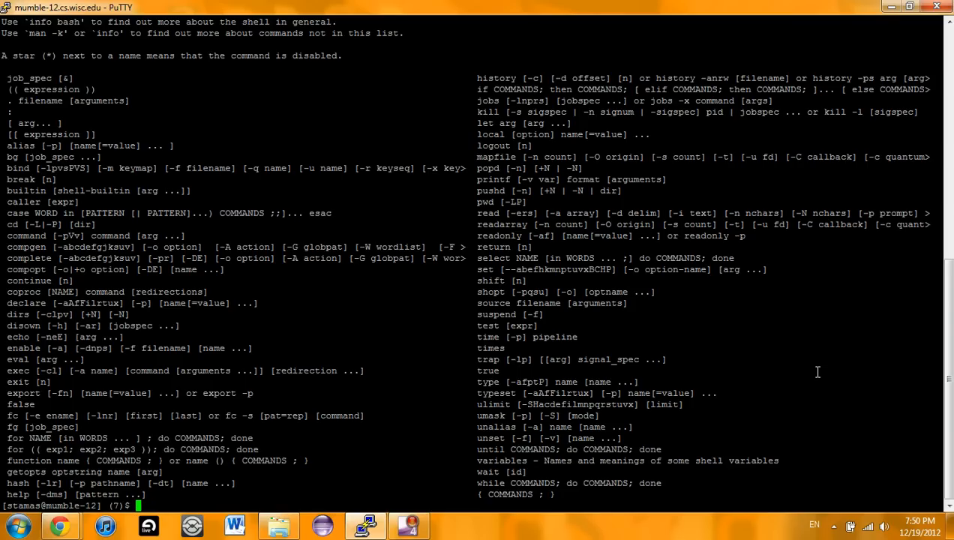
type("vi newfiel")
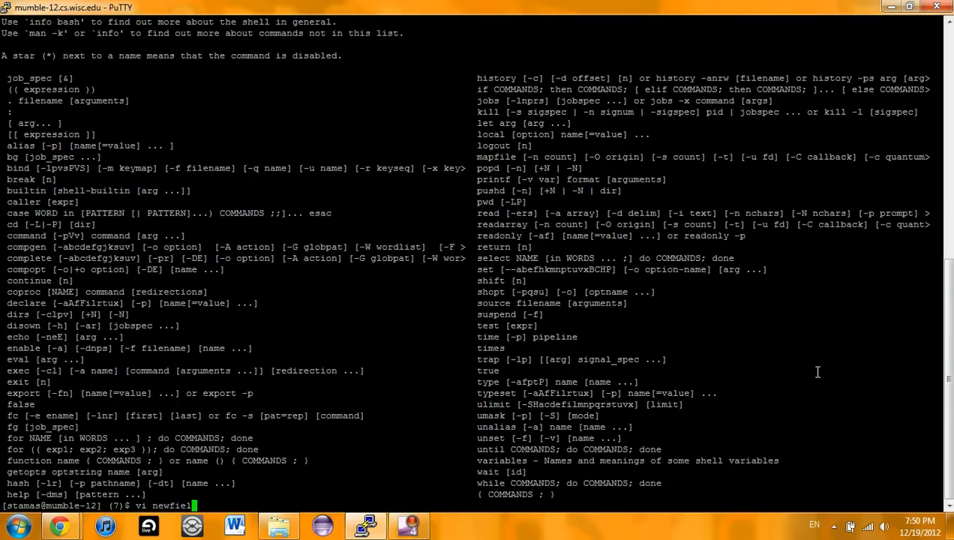
type("d.txt")
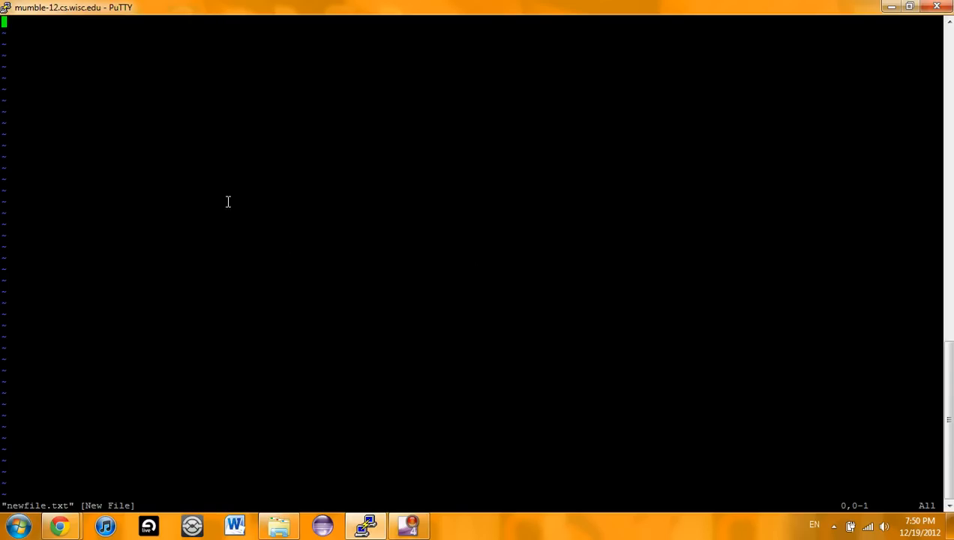
mouse_move(581, 353)
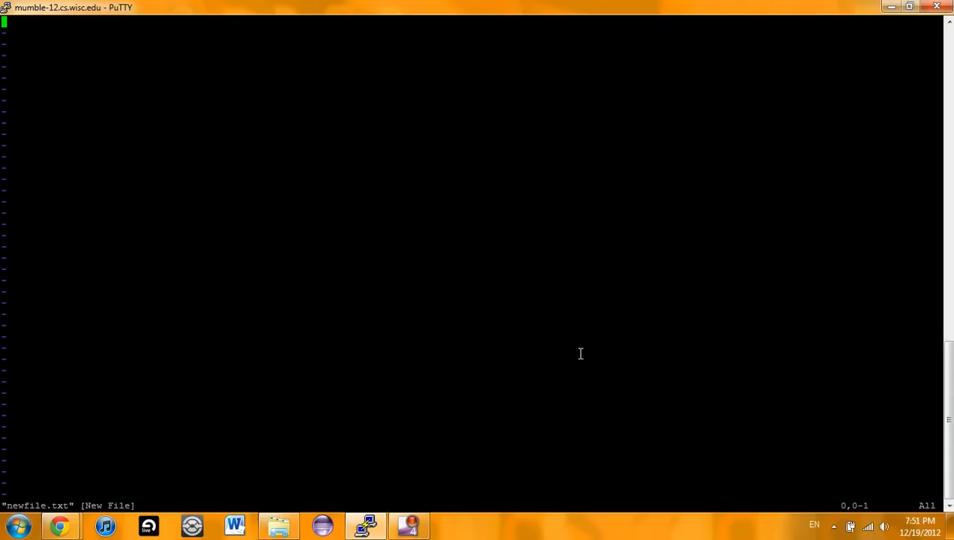
Insert 'This is first file.' into newfile.txt, correcting the 'fisrt' typo
key("i")
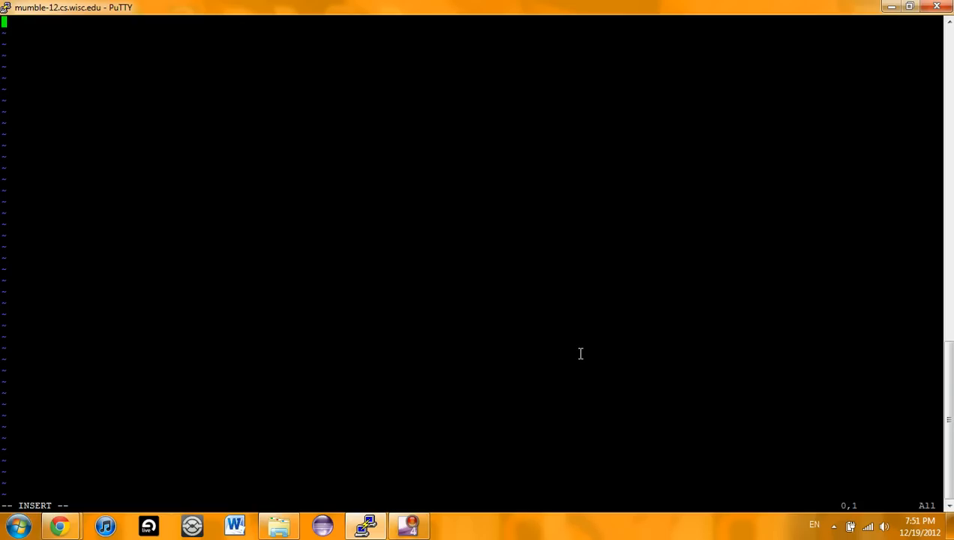
type("This i")
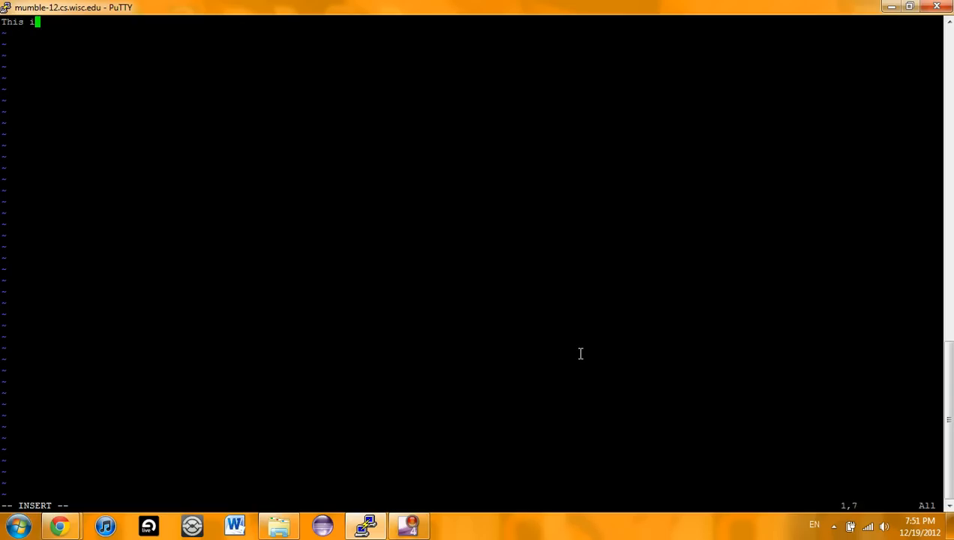
type("s fisrt fi")
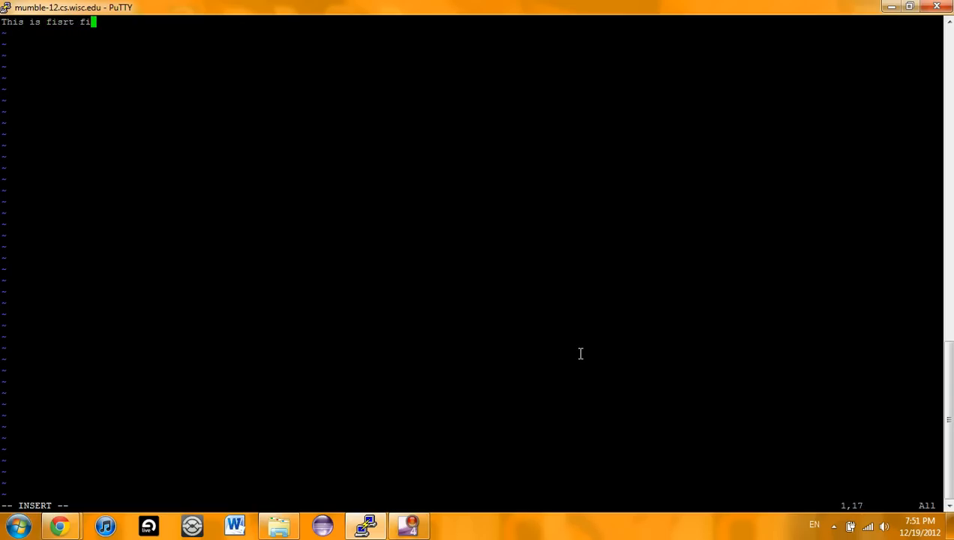
type("le.")
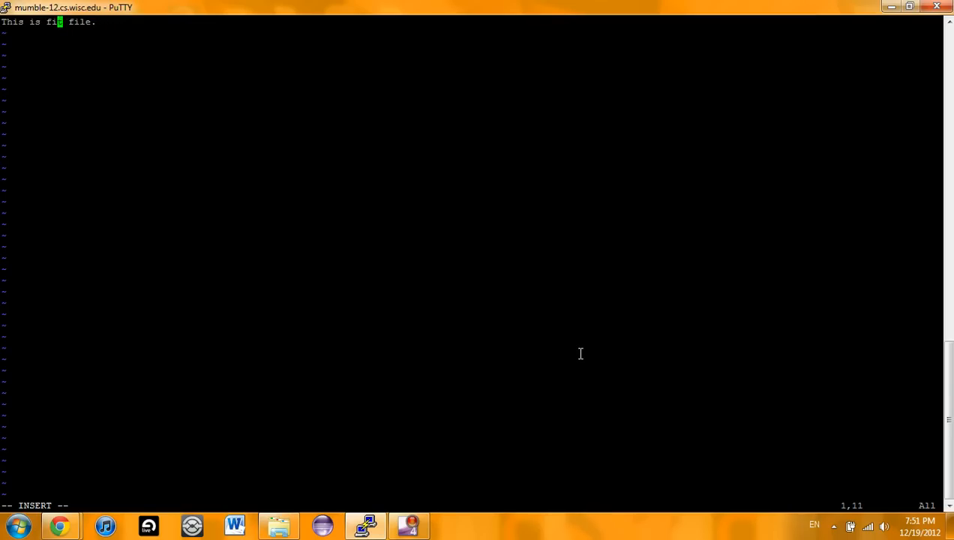
type("rst")
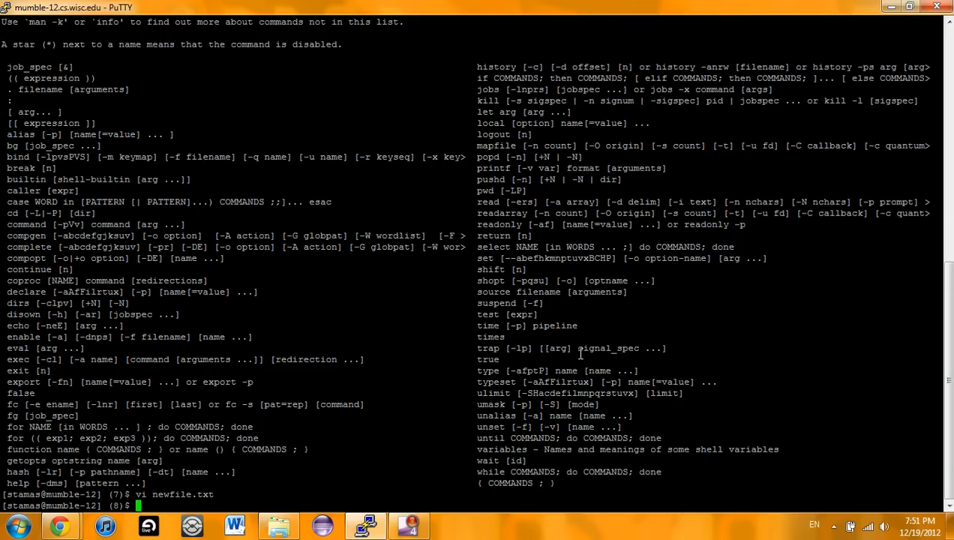
Run ls to see newfile.txt listed, then reopen it in vi to view its text
type("ls")
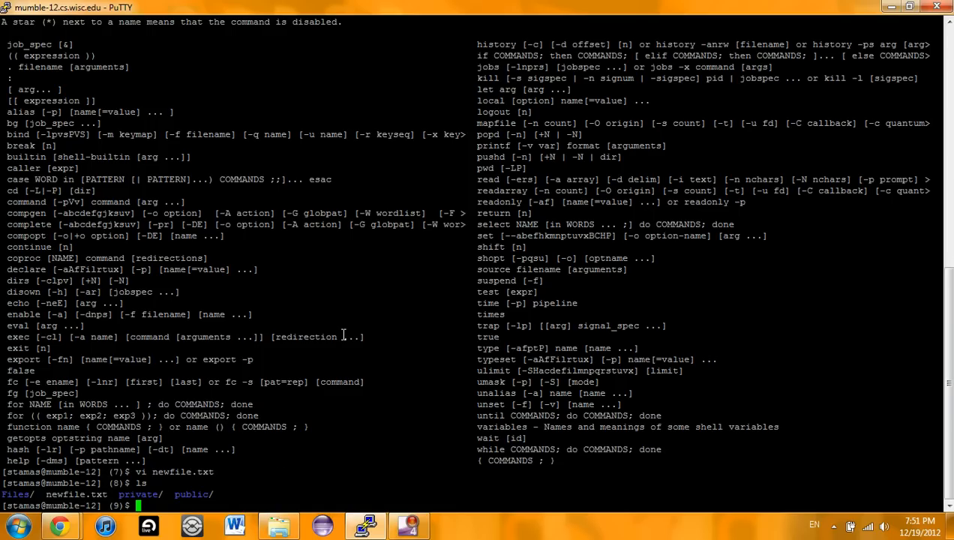
type("vi")
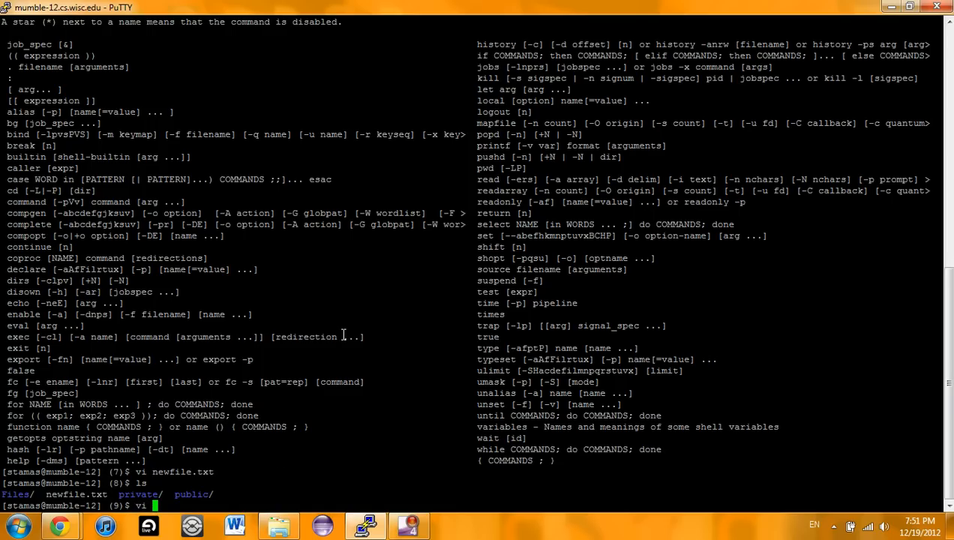
type("newFile")
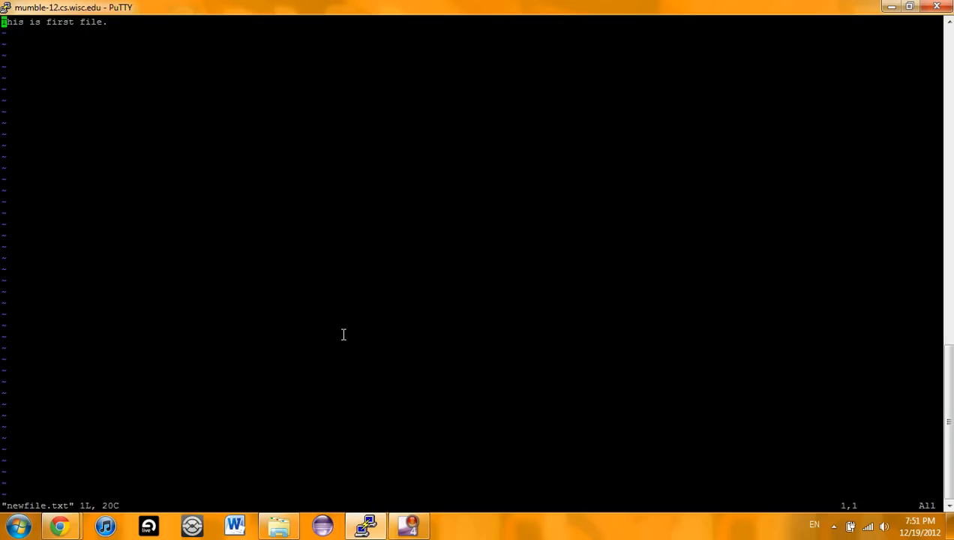
mouse_move(230, 163)
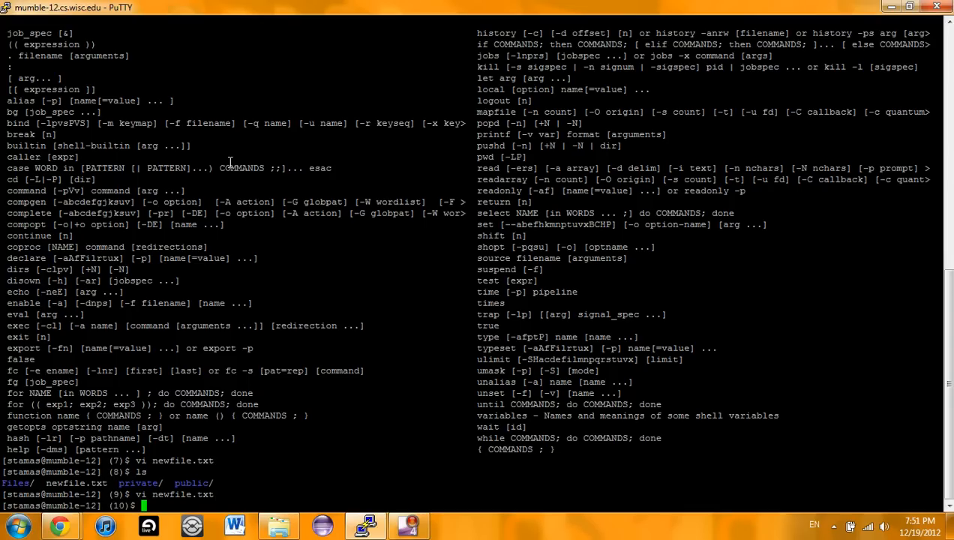
mouse_move(386, 453)
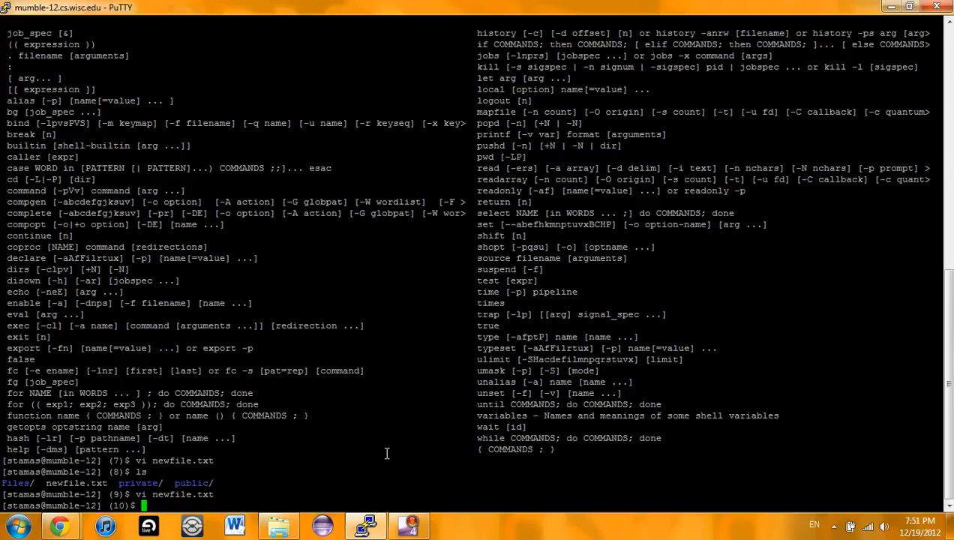
Create the NewFiles directory with mkdir
type("m")
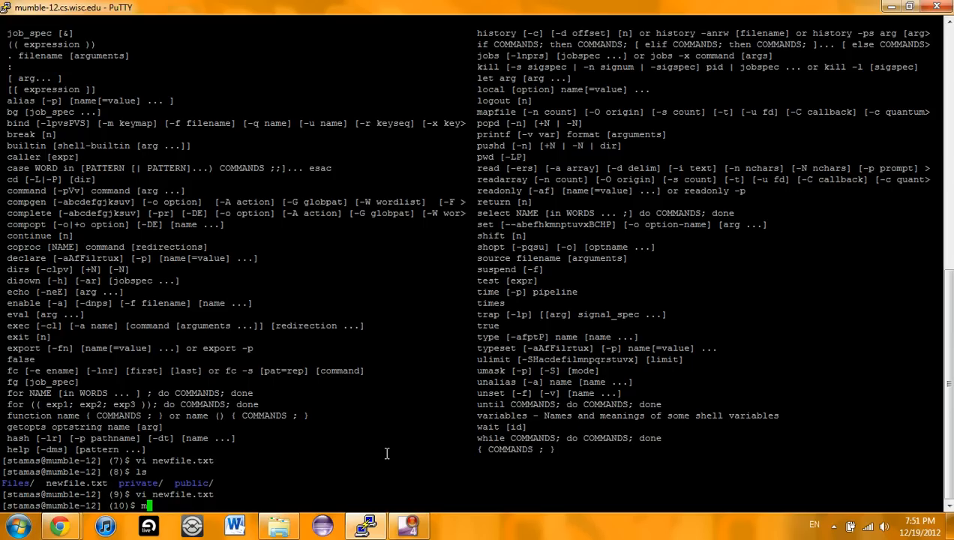
type("kdir")
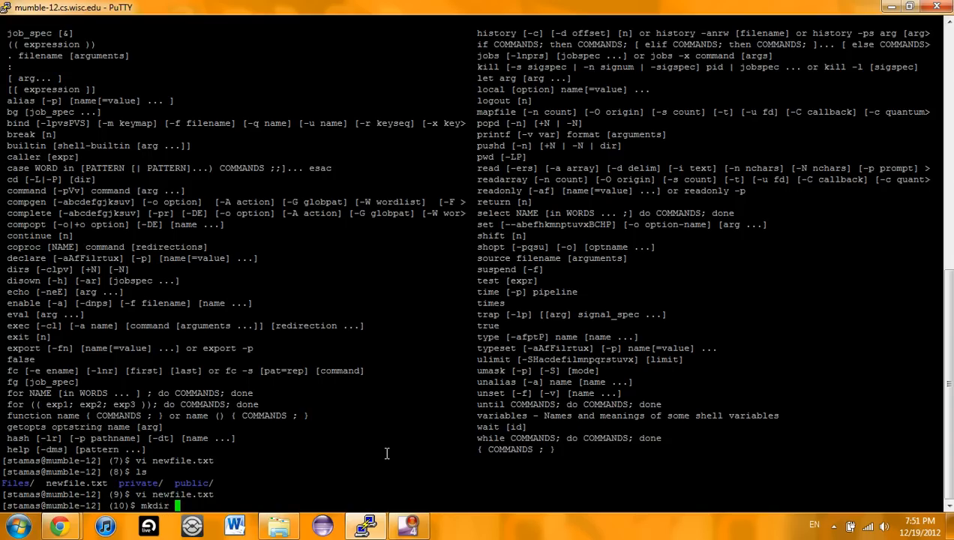
type("NewFiles")
type("ls")
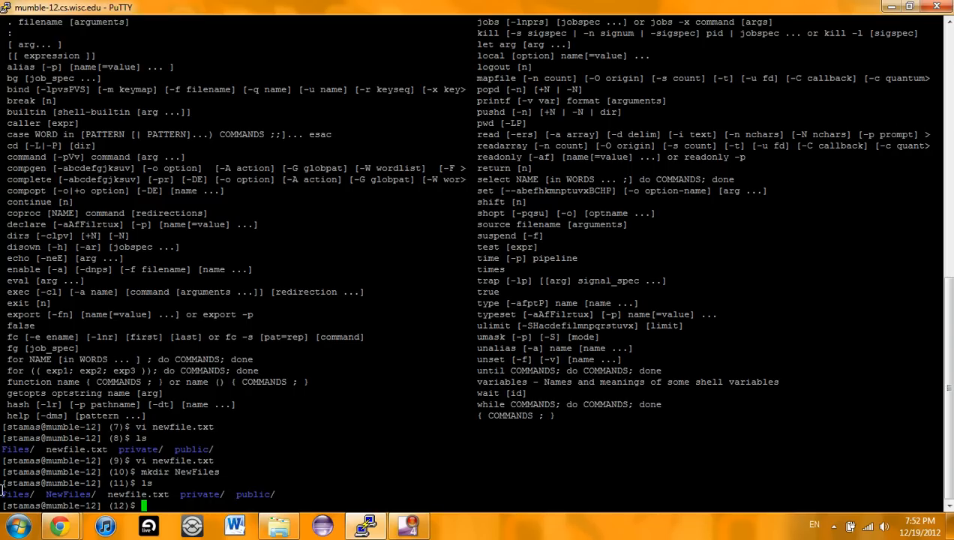
mouse_move(334, 422)
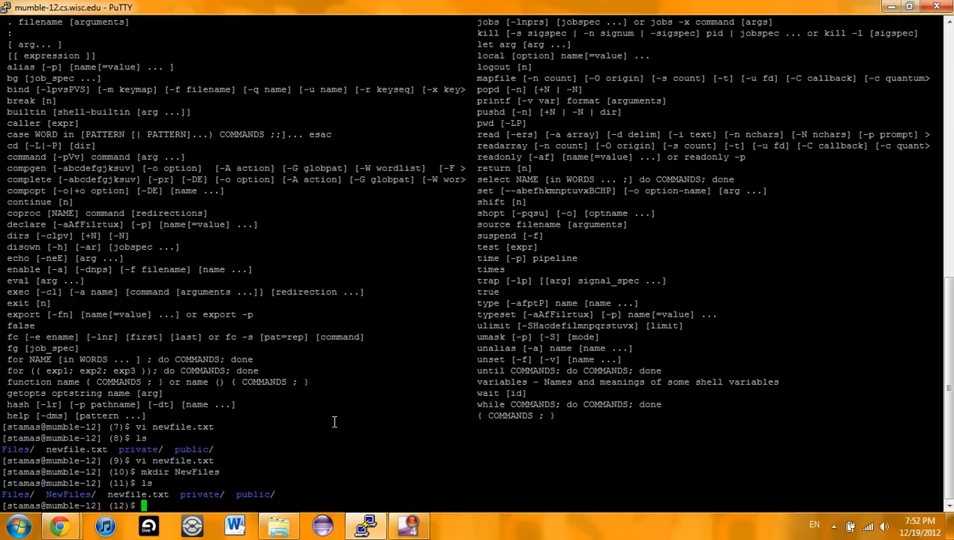
Start typing the vi command for a file inside NewFiles/
type("vi")
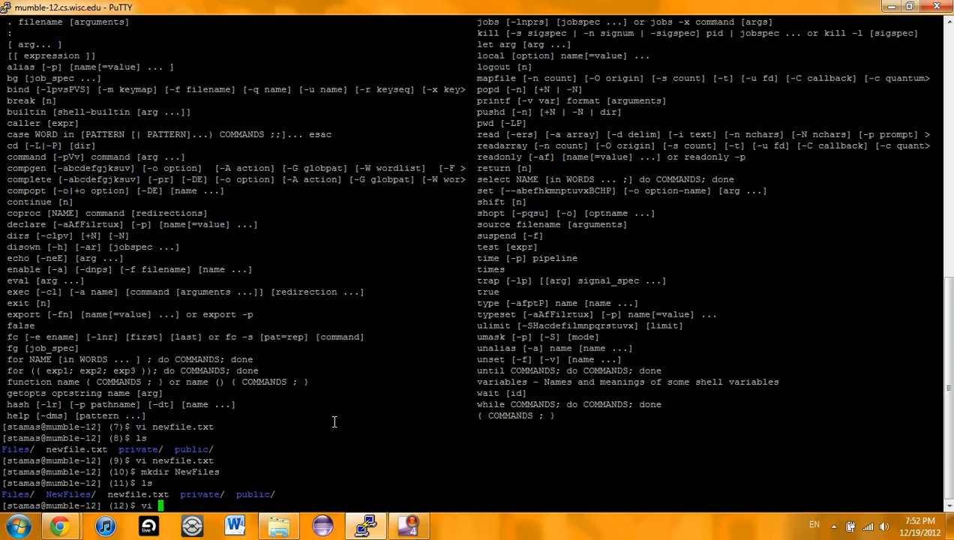
type("NewFiles")
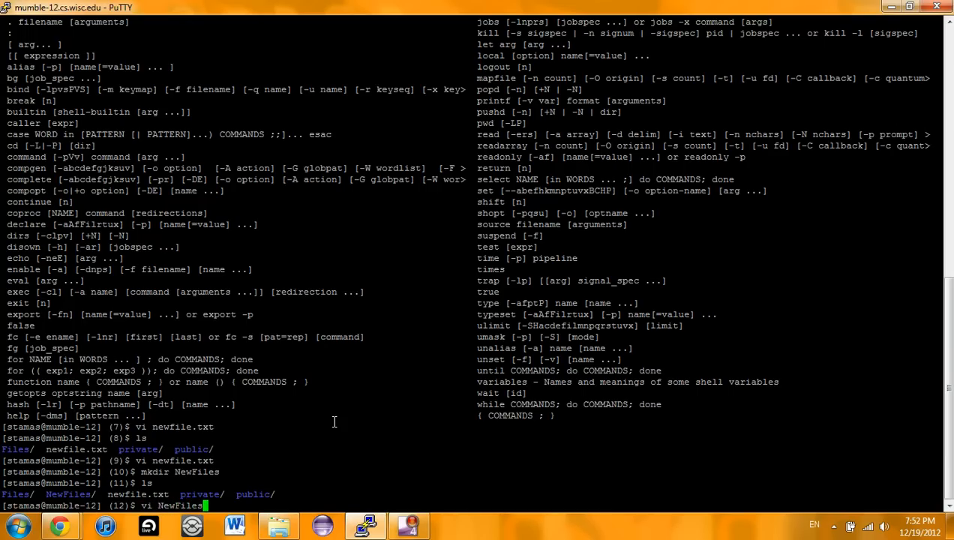
type("/")
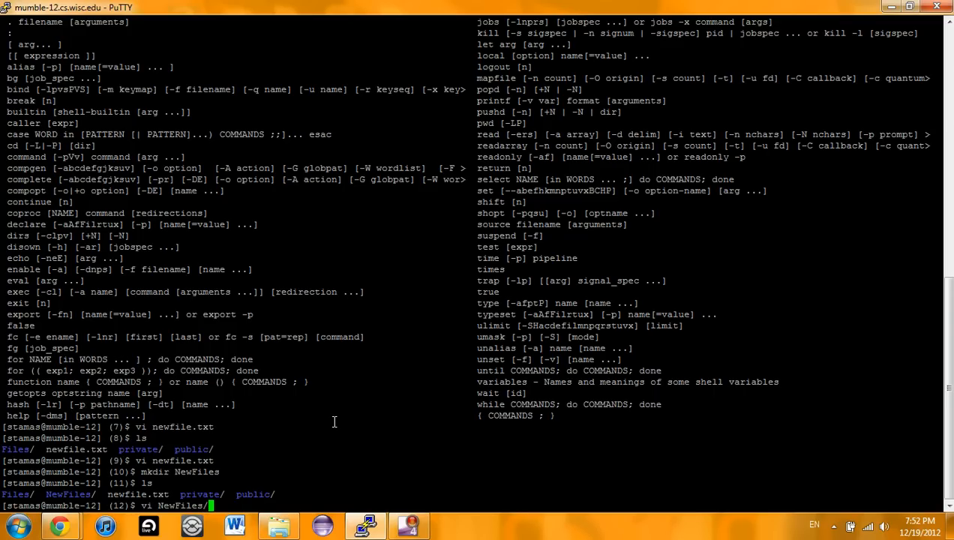
Open NewFiles/file.txt in vi
type("file")
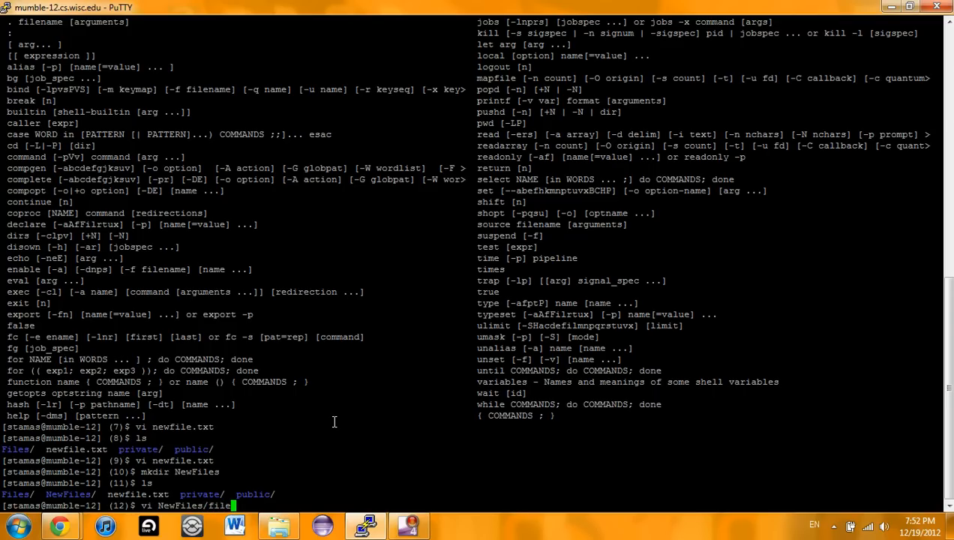
type(".txt")
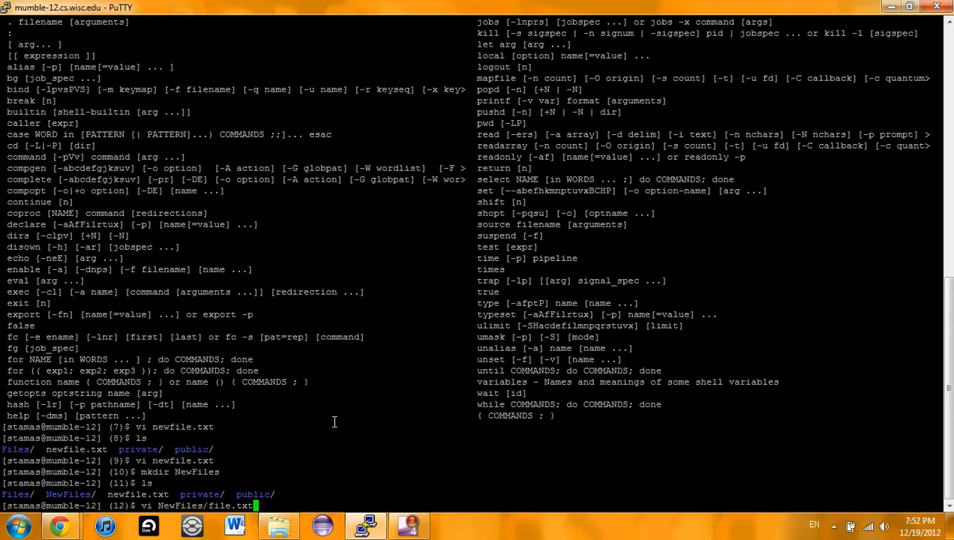
key("Return")
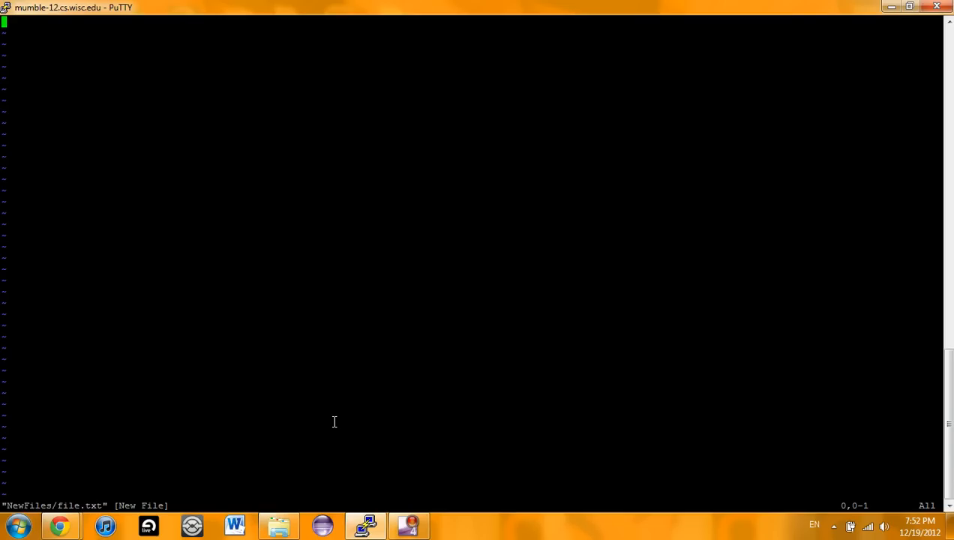
Type 'The new file of text yeah!' into file.txt and save it with :wq
type("Th")
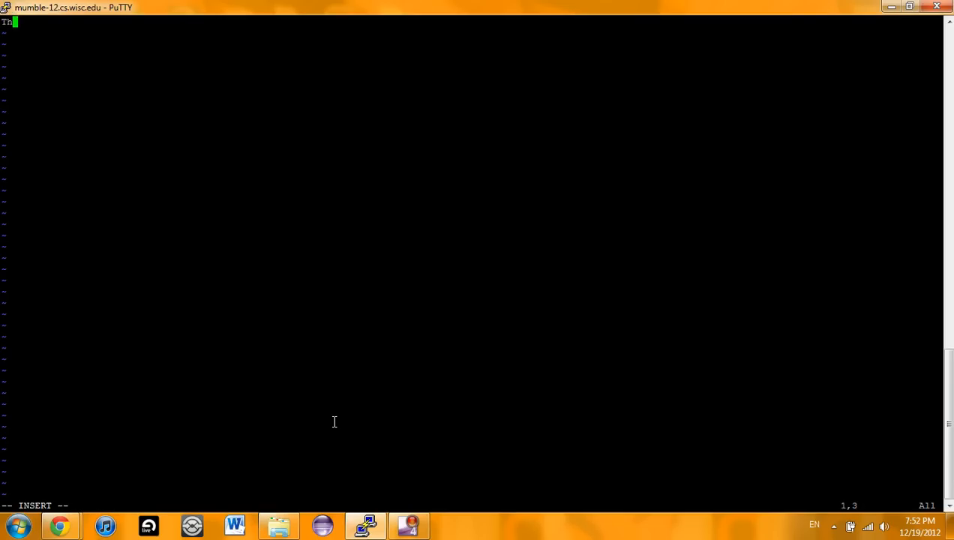
type("e")
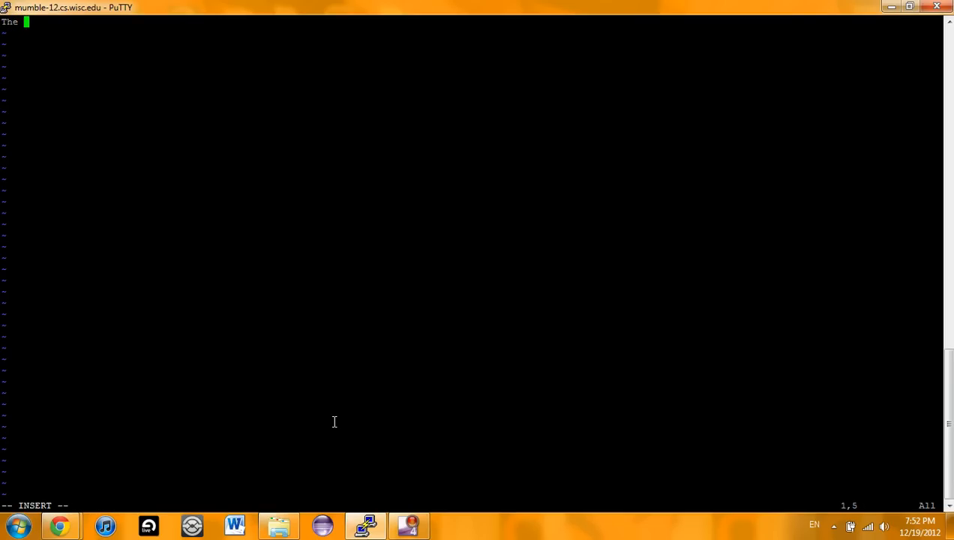
type("new")
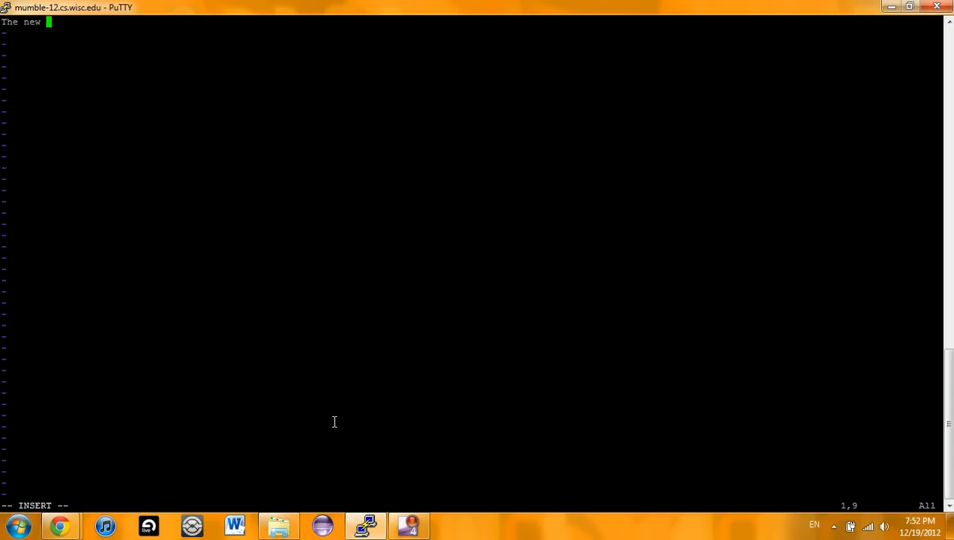
type("file of")
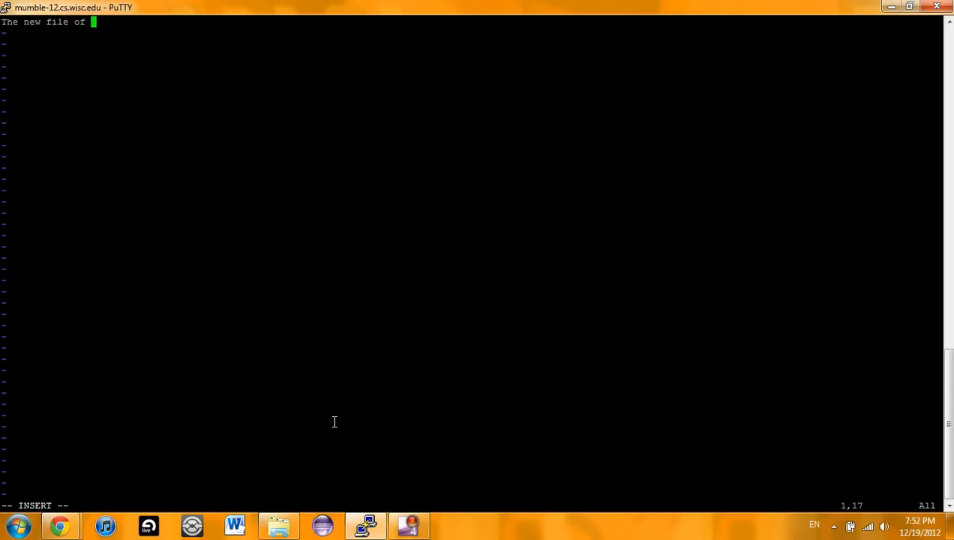
type("text yea")
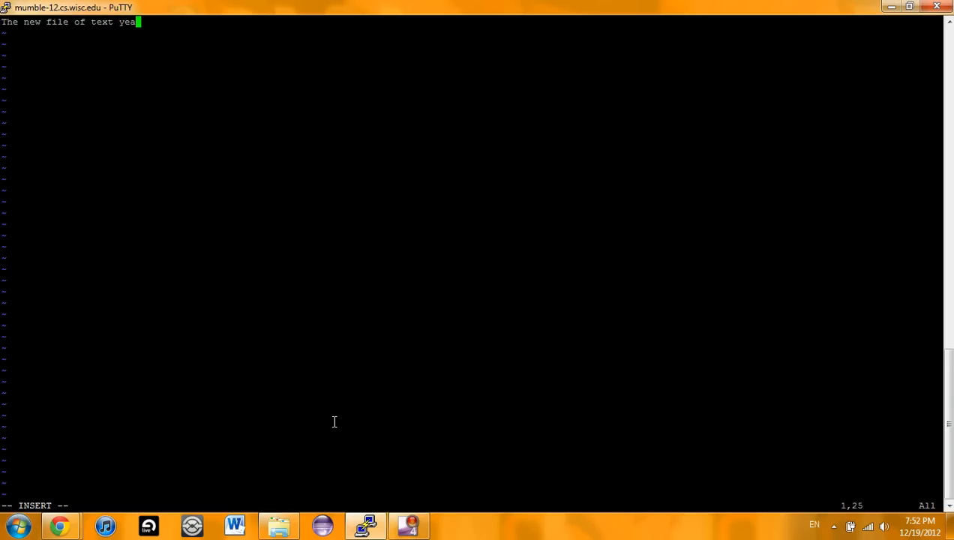
type("h")
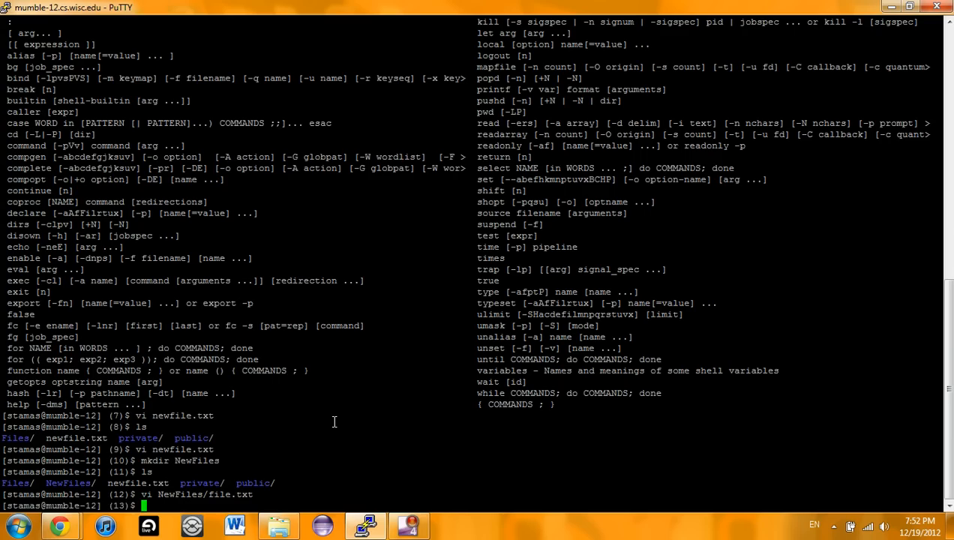
List the home folder, then list NewFiles/ to confirm file.txt is inside
type("ls")
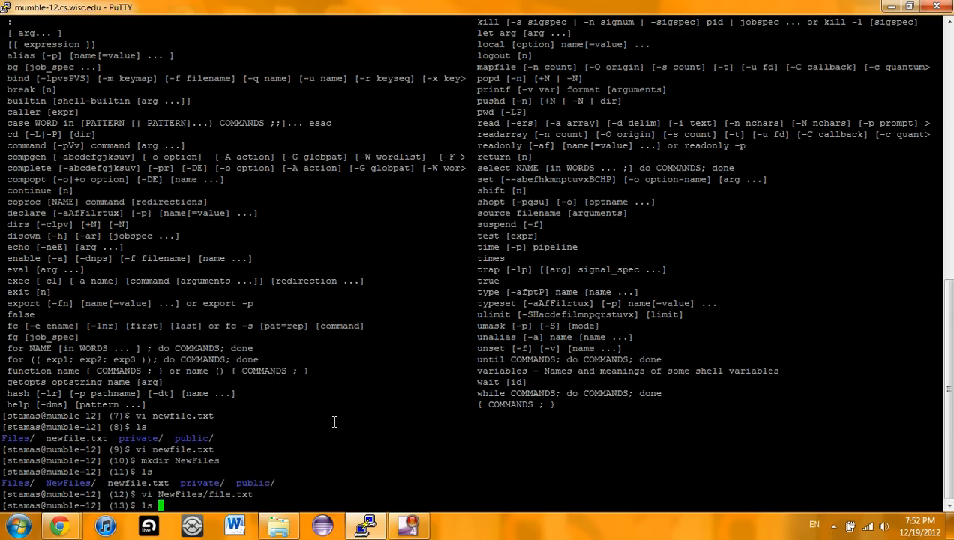
key("Return")
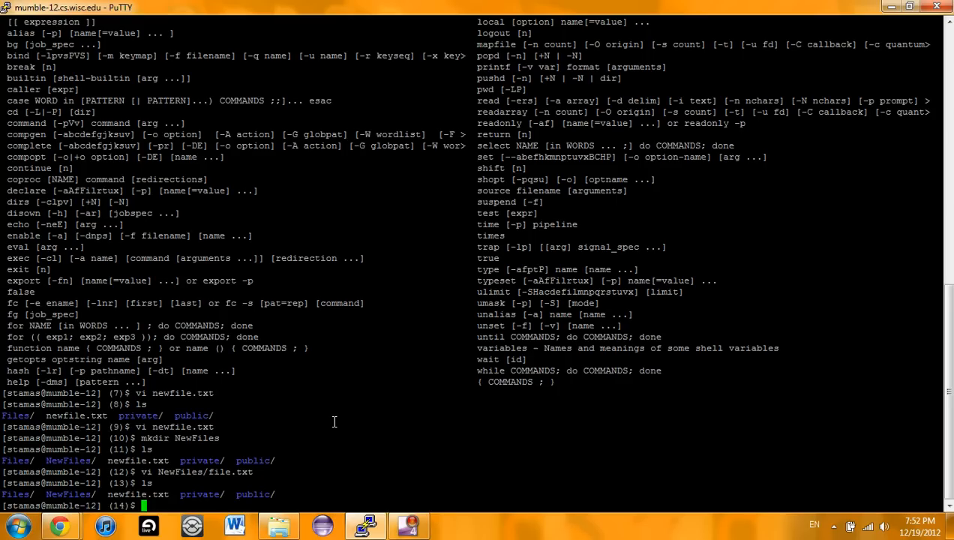
type("ls")
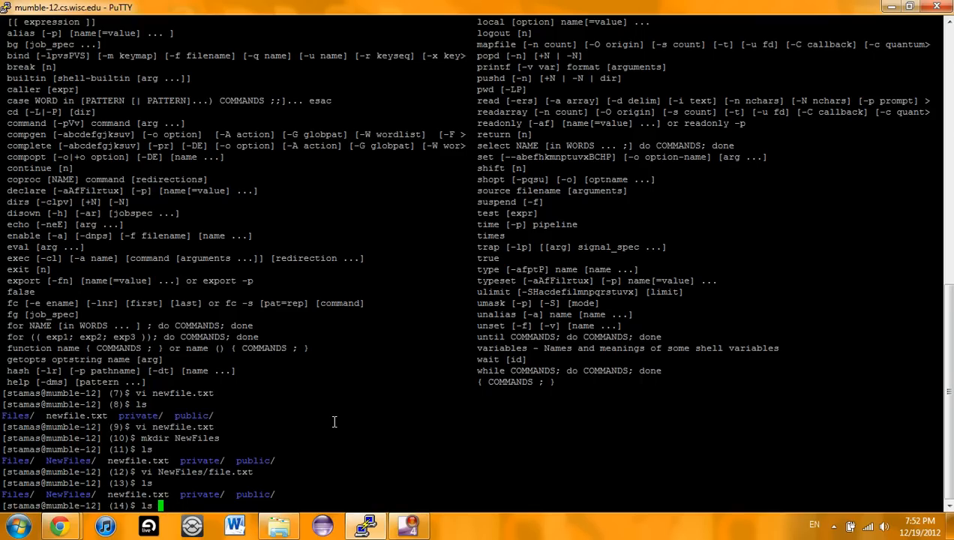
type("NewFiles/")
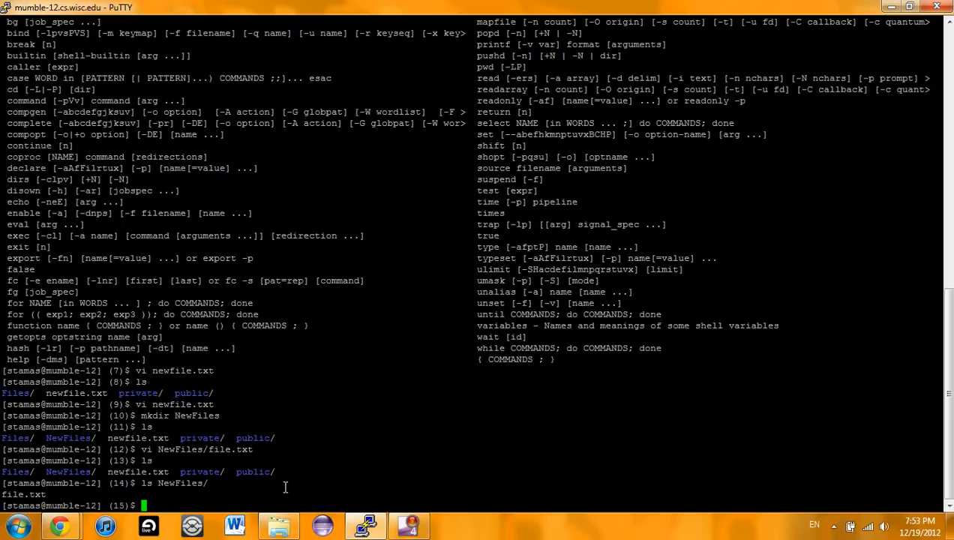
Run vi file.txt from home, confirm ls shows no file.txt, and start another vi command
type("vi")
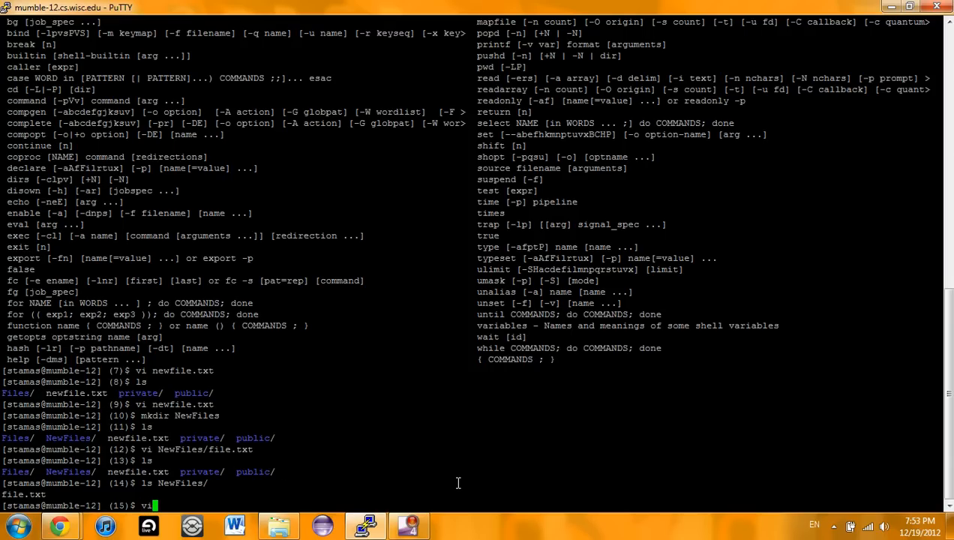
type("fi")
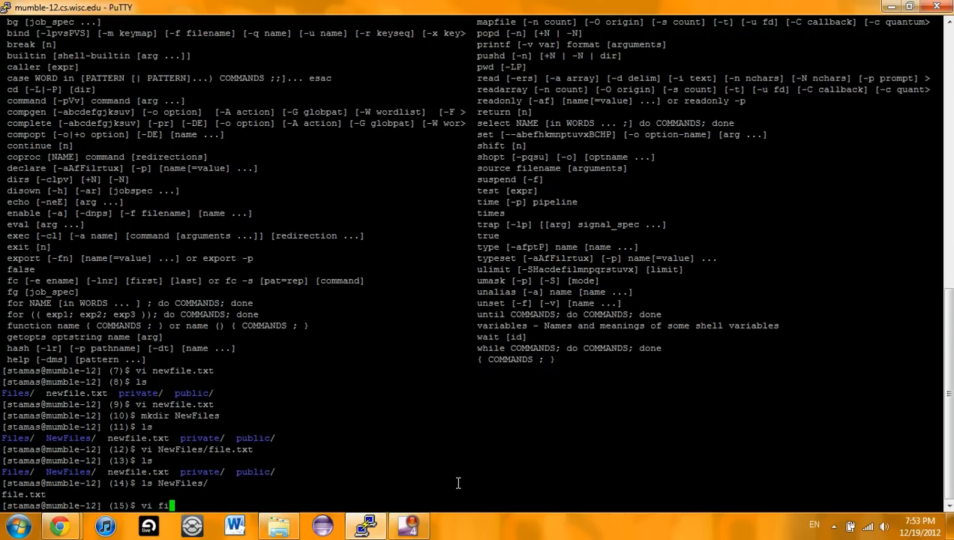
type("le.txt")
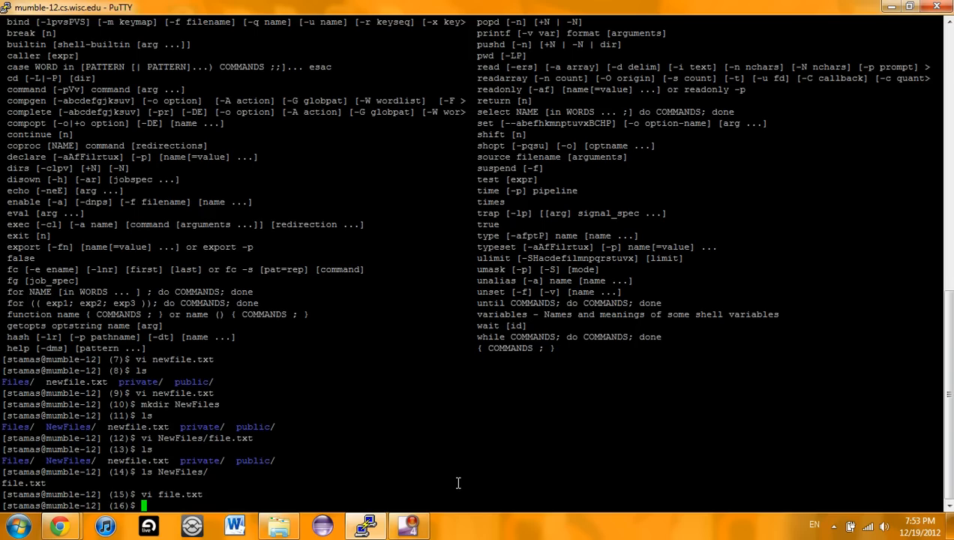
key("Return")
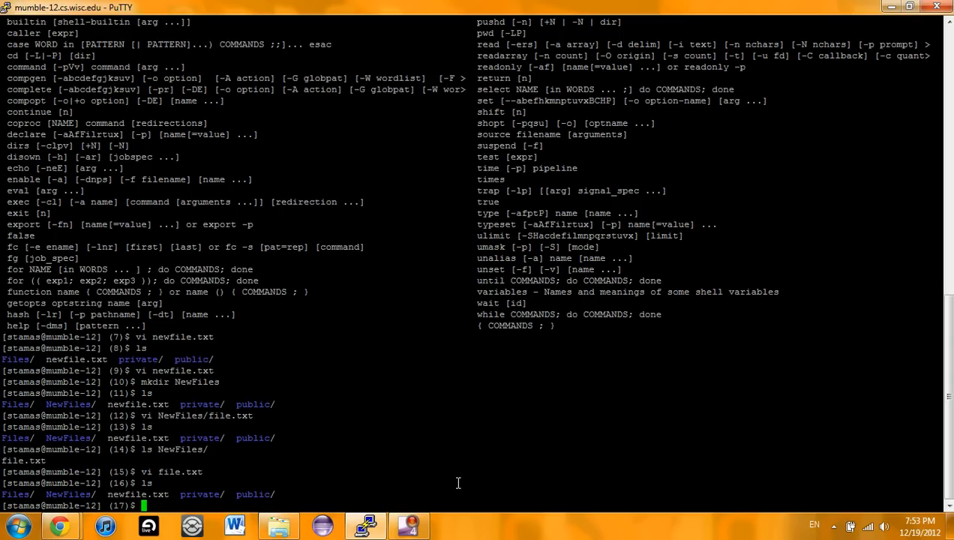
type("vi")
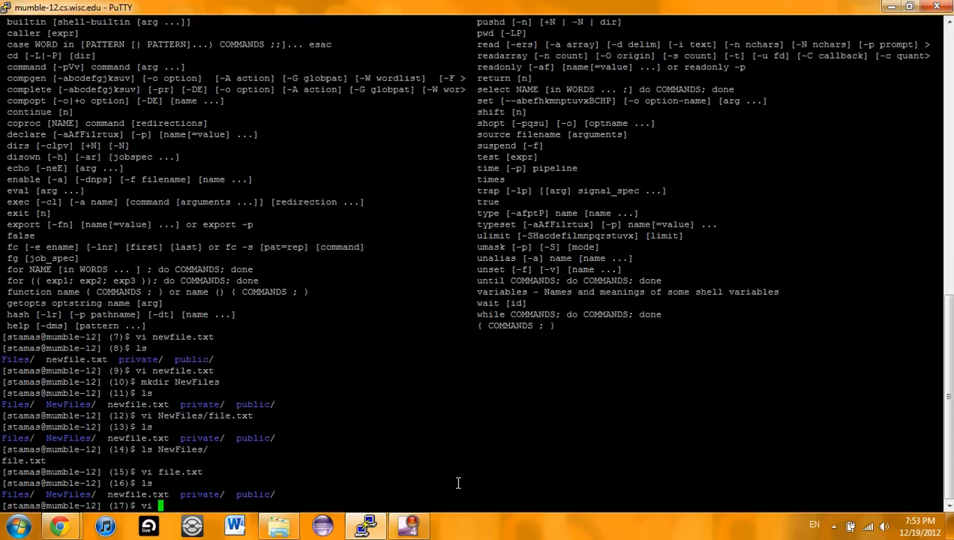
Open NewFiles/file.txt in vi to confirm it holds "The new file of text yeah!"
type("NEW")
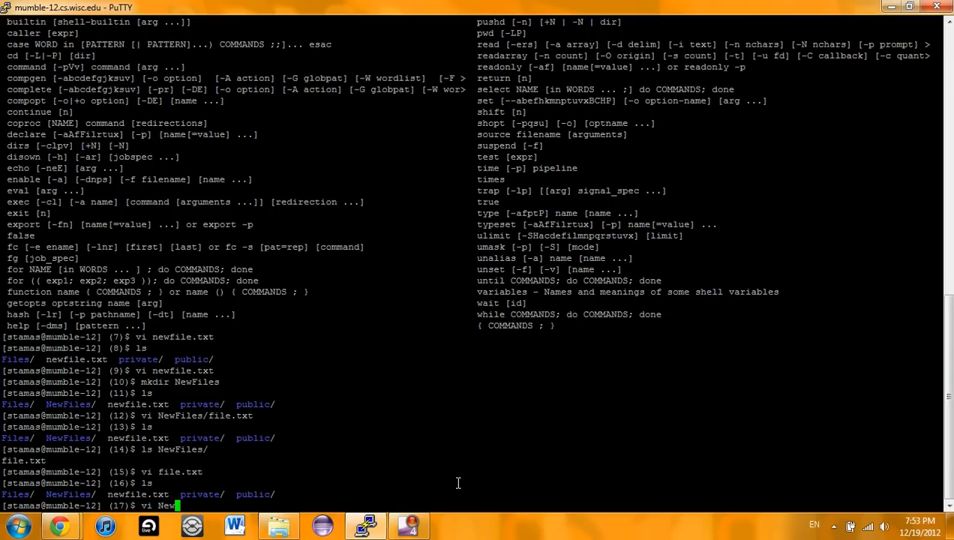
key("Tab")
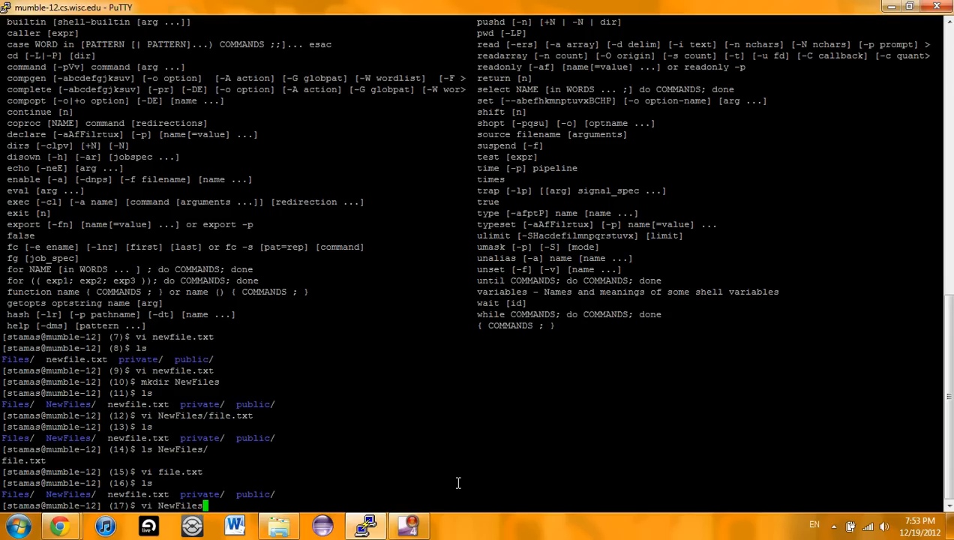
type("/file")
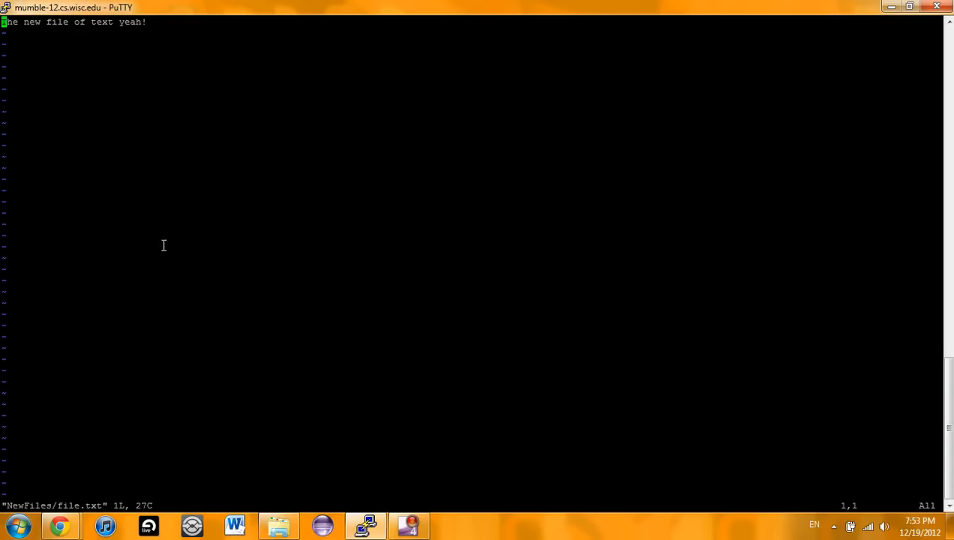
mouse_move(328, 298)
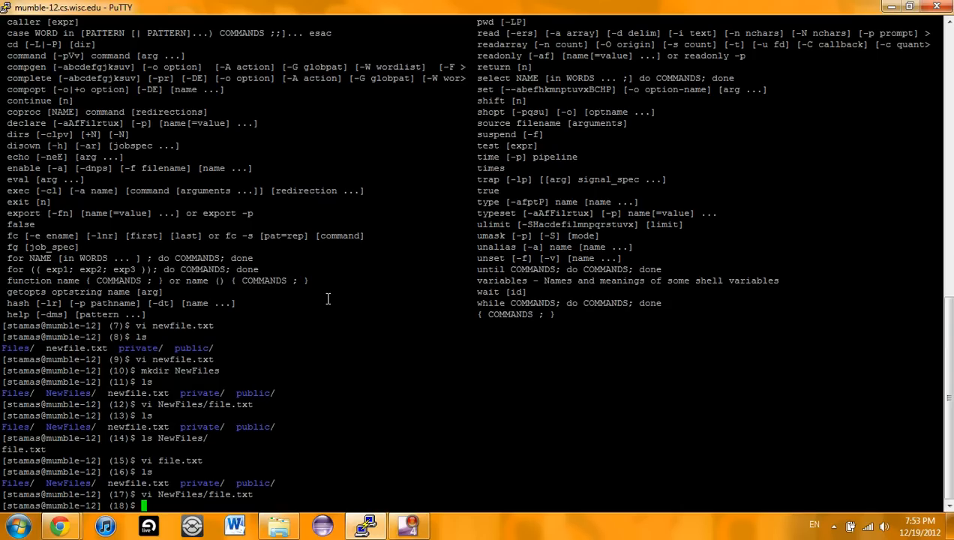
Delete newfile.txt with rm, answering yes, so ls lists only Files, NewFiles, private, public
type("rm")
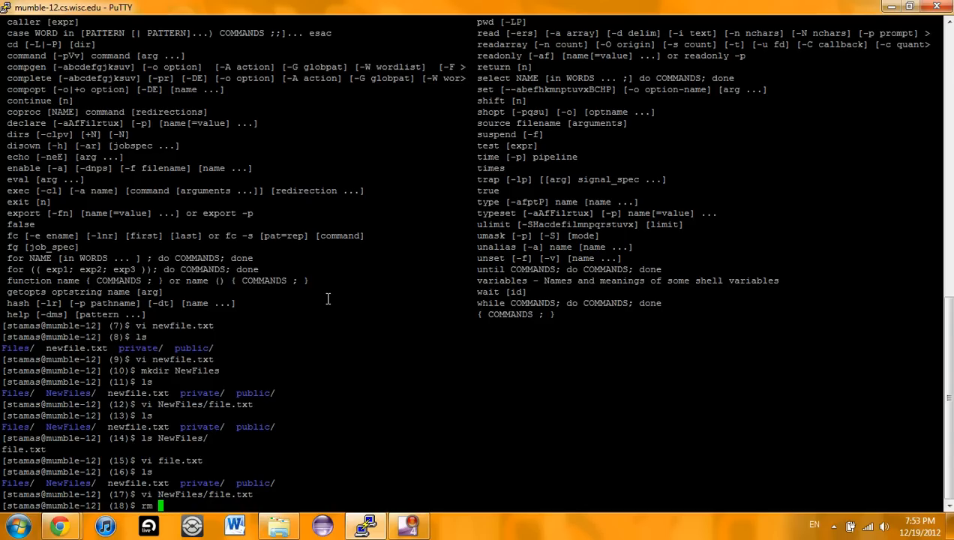
type("newfile.txt")
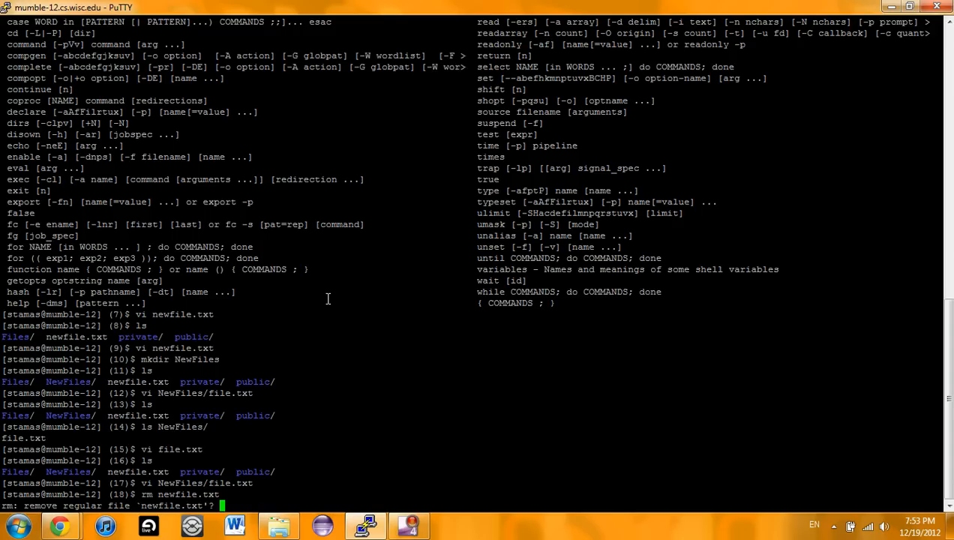
type("yes")
type("ls")
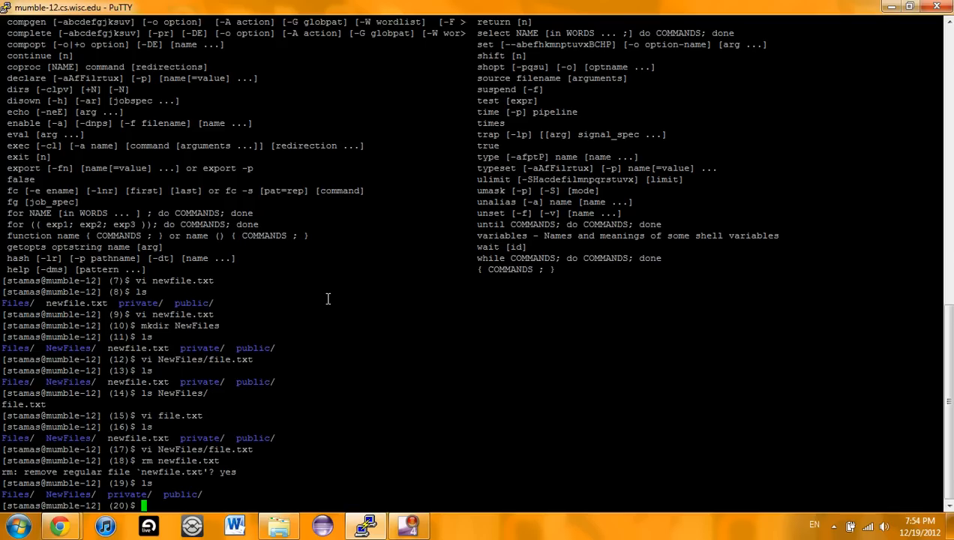
mouse_move(295, 459)
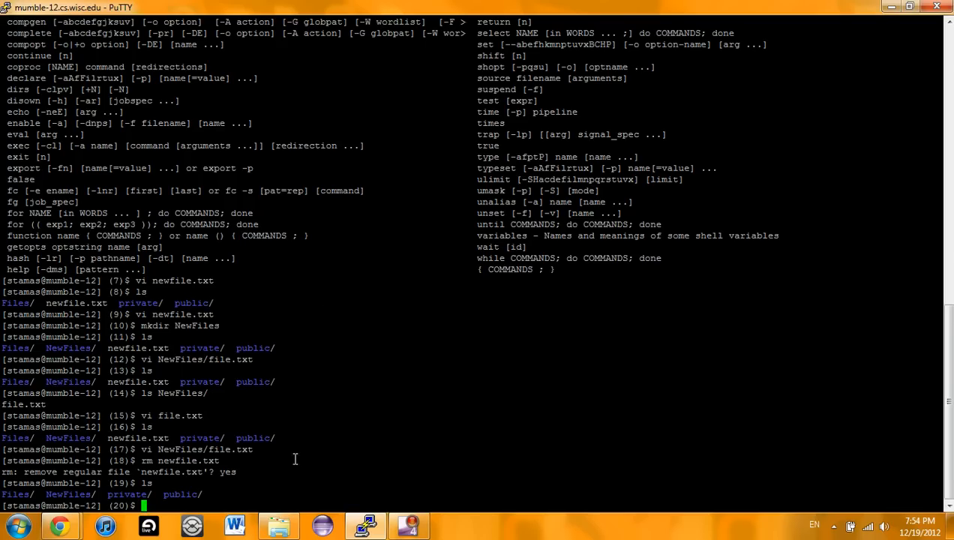
mouse_move(408, 349)
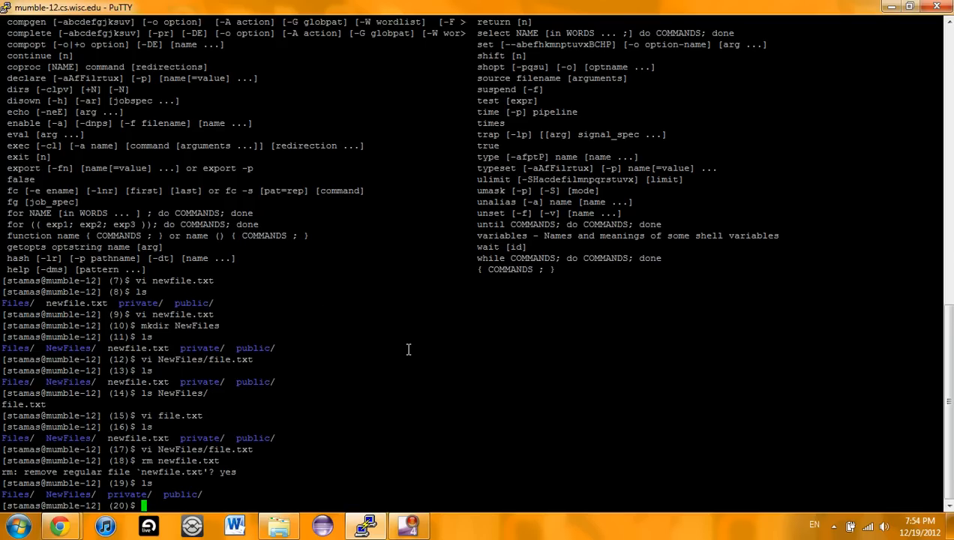
Run rmdir NewFiles/, which fails because it isn't empty, then begin typing logout
type("r")
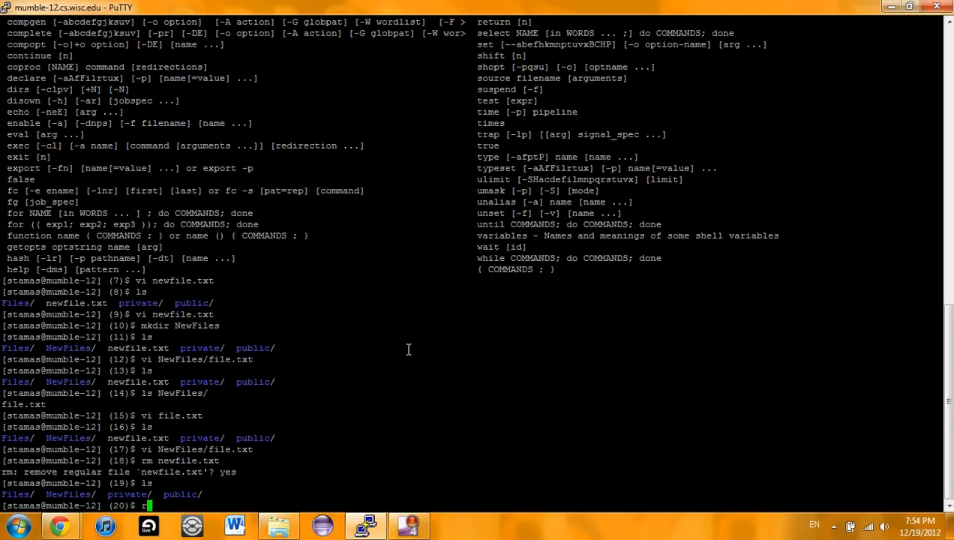
type("mdir")
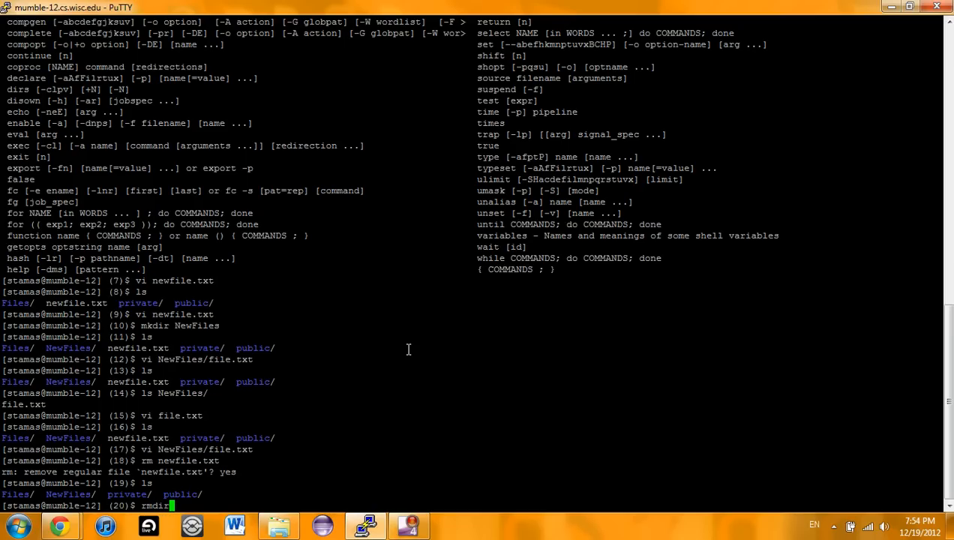
type("NewFiles/")
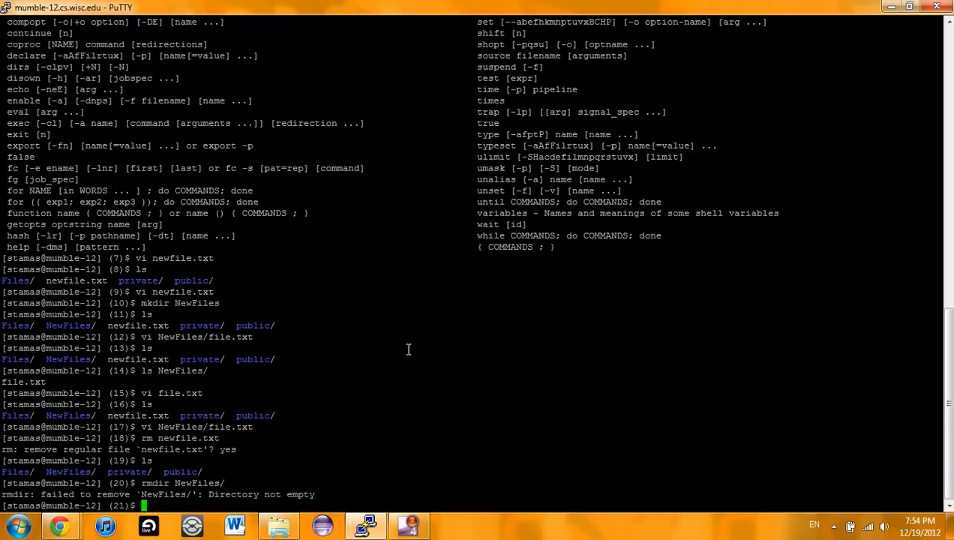
mouse_move(865, 385)
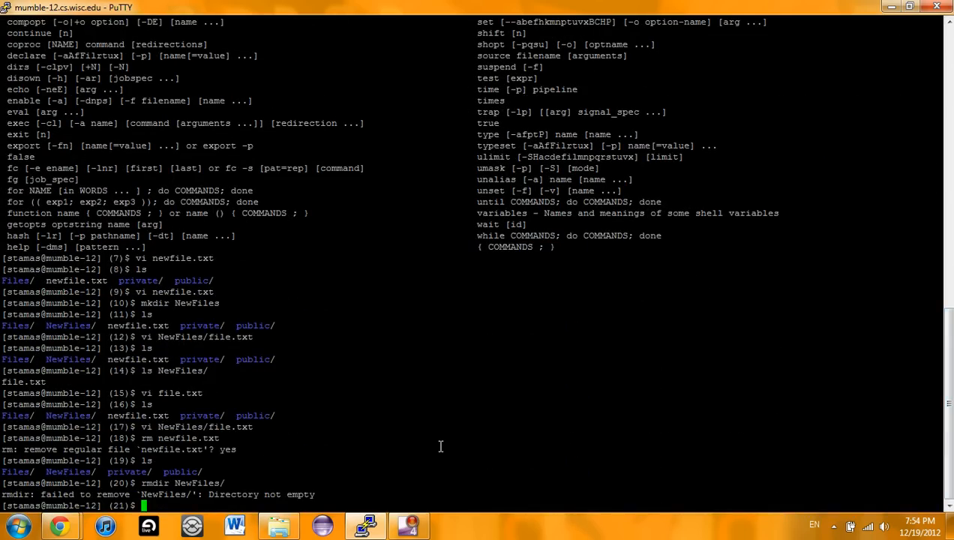
type("log")
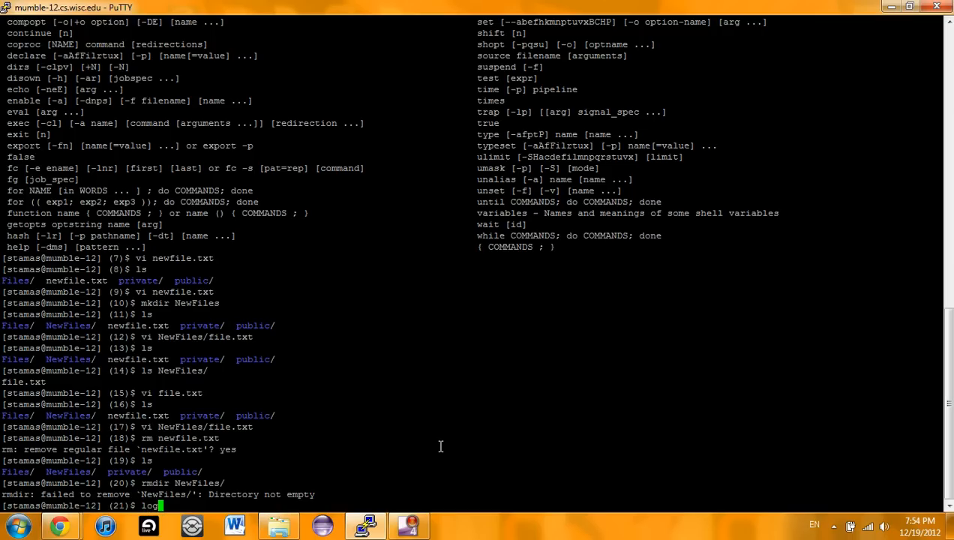